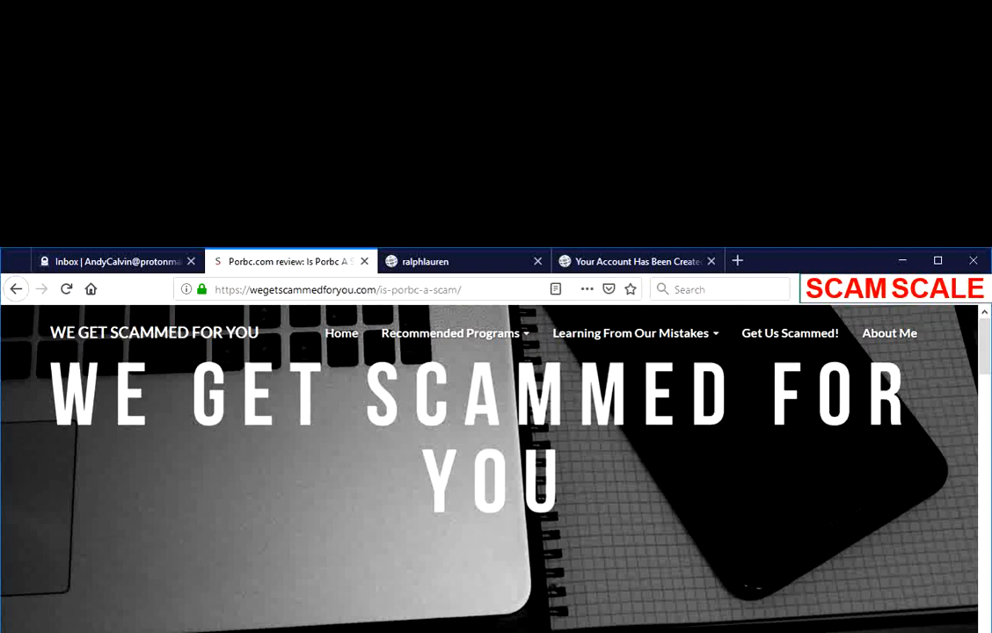
- Scroll down through the Porbc.com review post before heading to the store itself
scroll(down, 3)
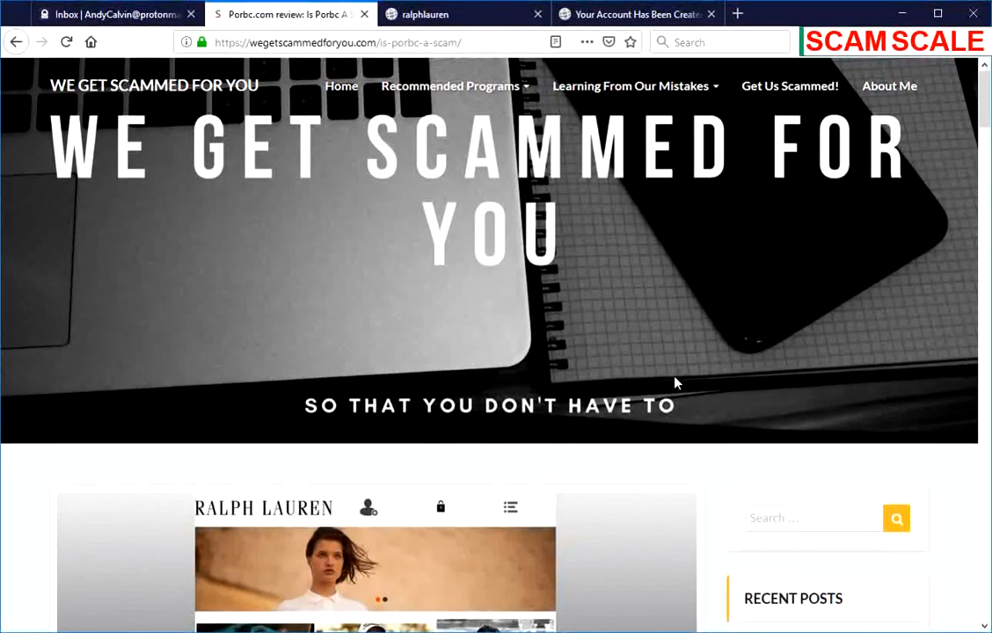
scroll(down, 3)
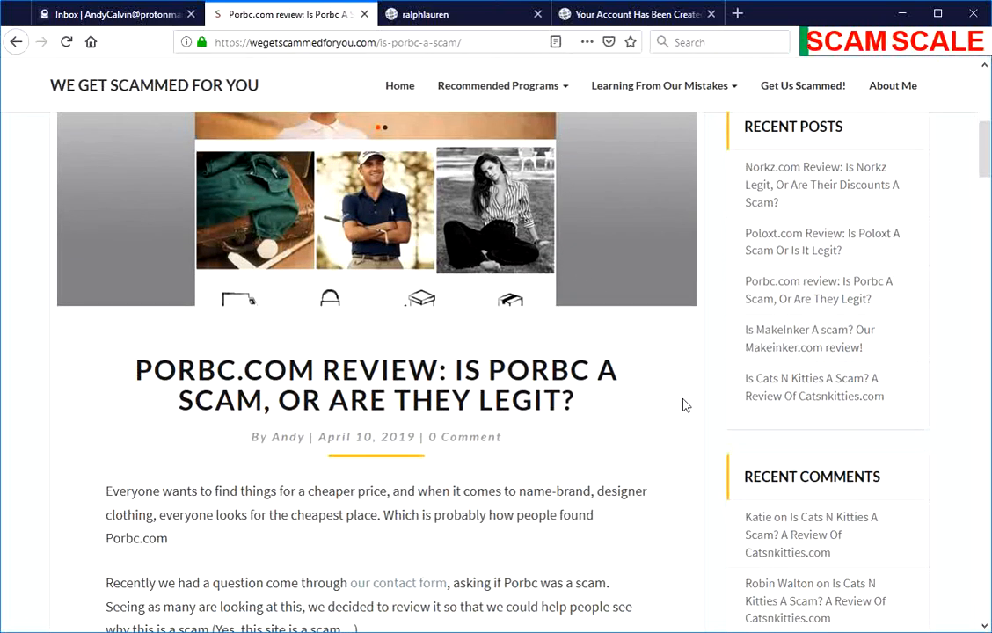
scroll(down, 3)
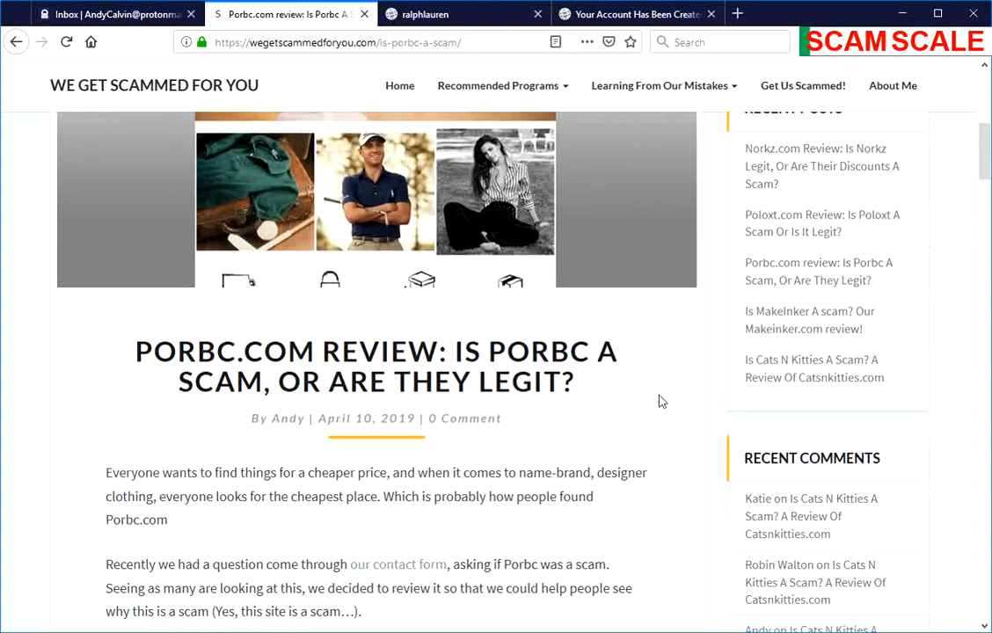
scroll(down, 3)
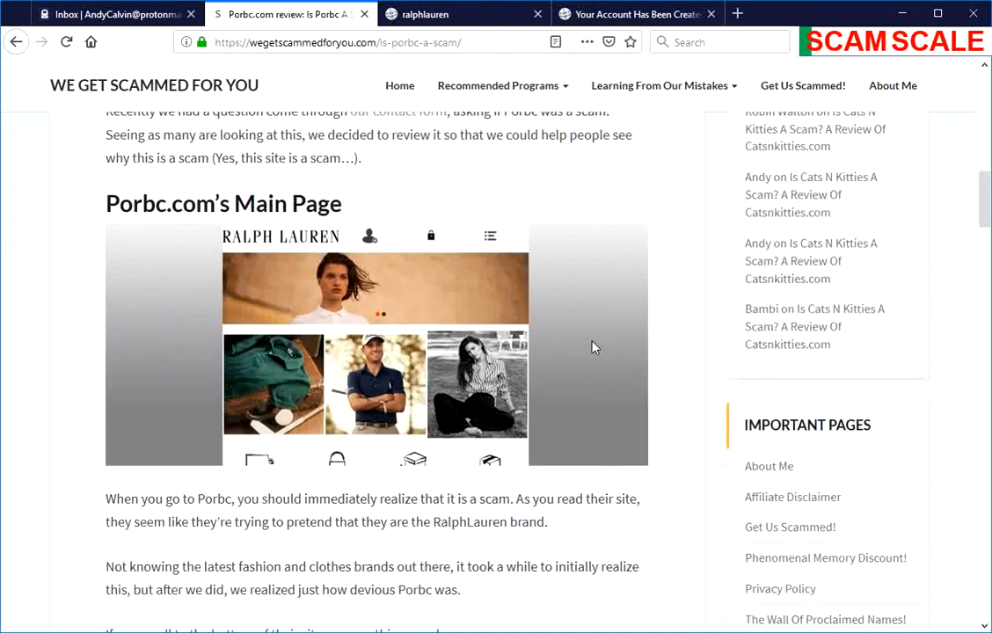
mouse_move(590, 350)
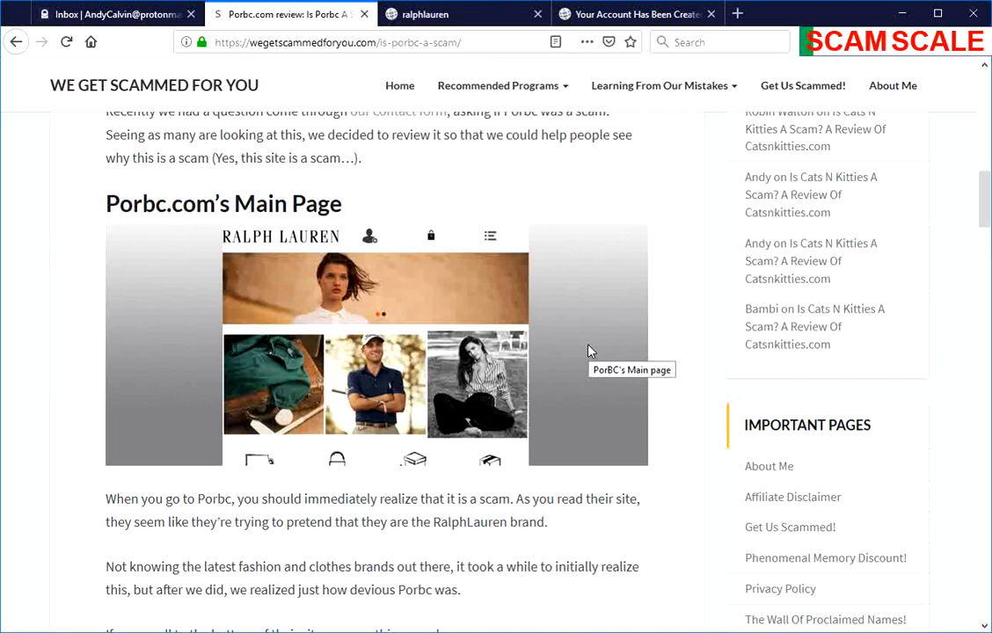
mouse_move(574, 363)
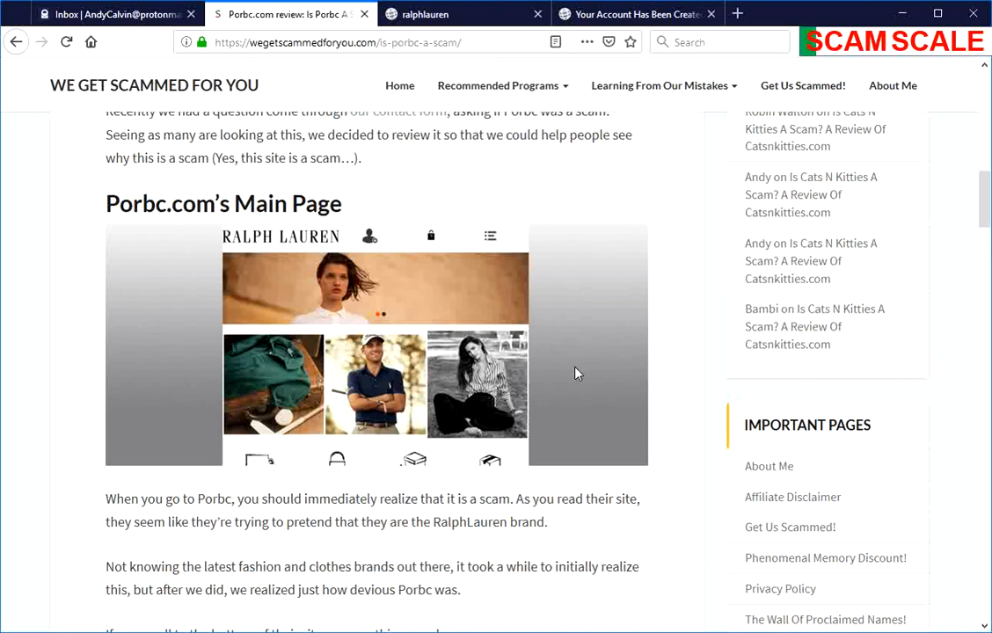
mouse_move(593, 370)
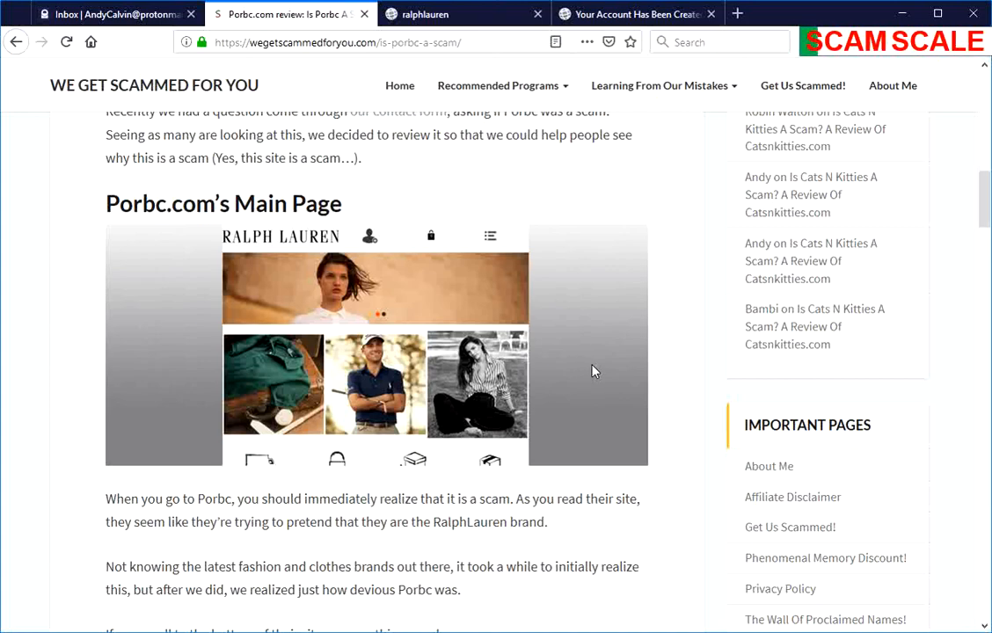
mouse_move(589, 372)
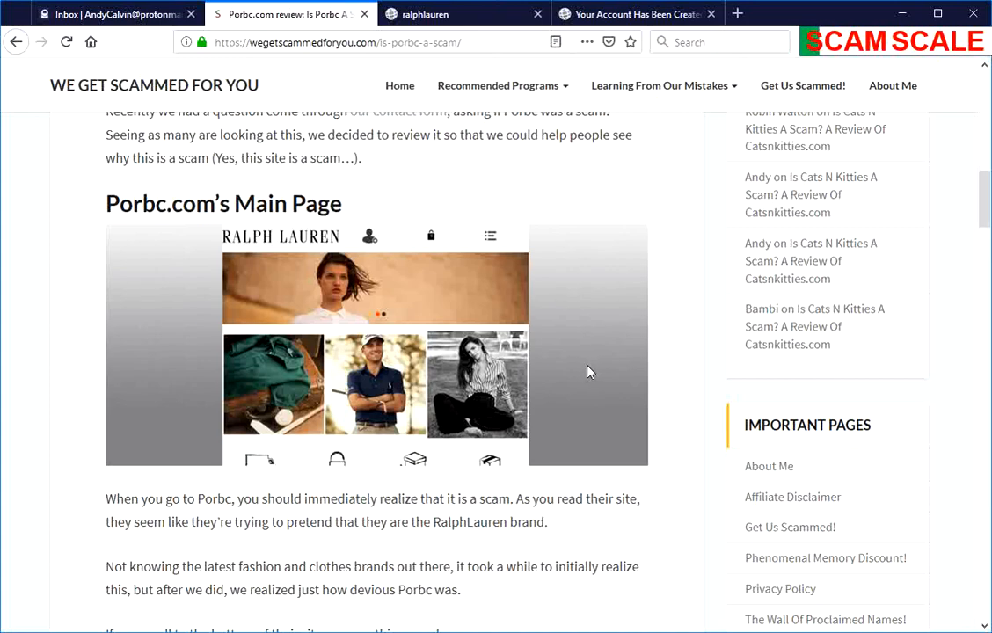
scroll(down, 3)
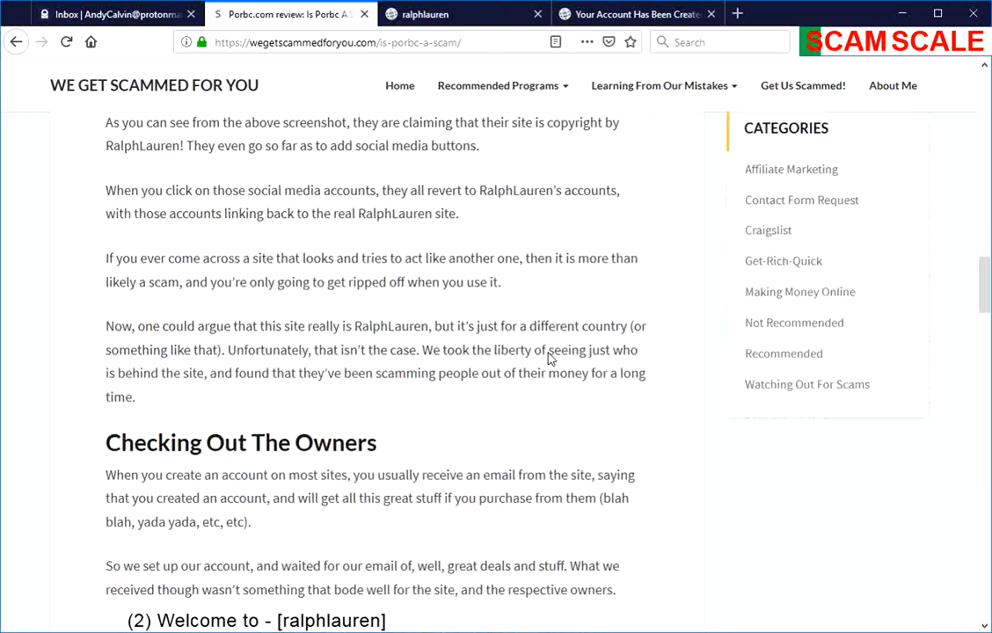
scroll(up, 3)
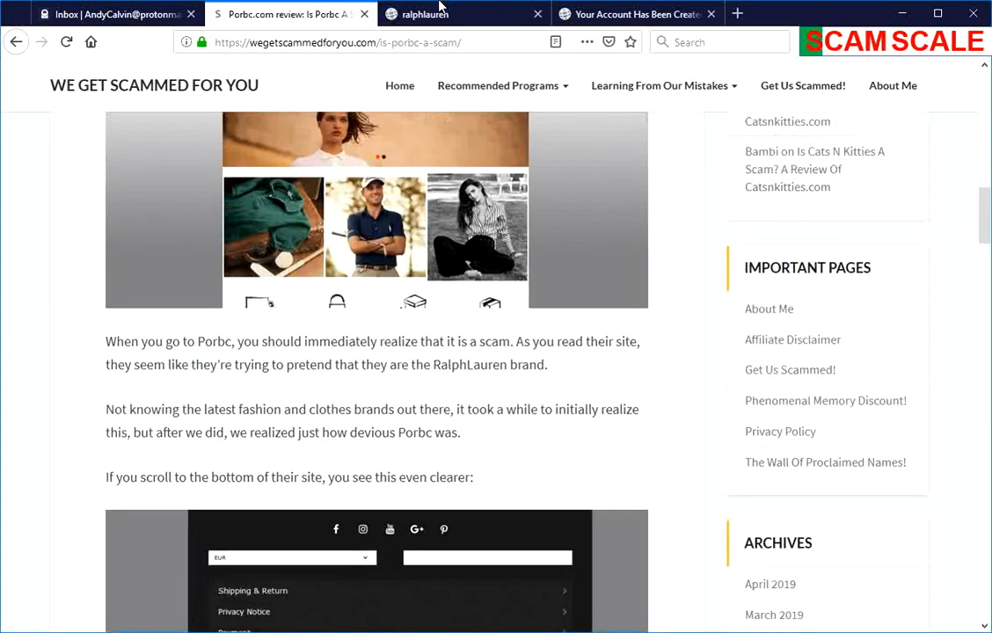
- Switch to the porbc.com storefront and scroll its cheap polo listings down to the footer links
click(465, 14)
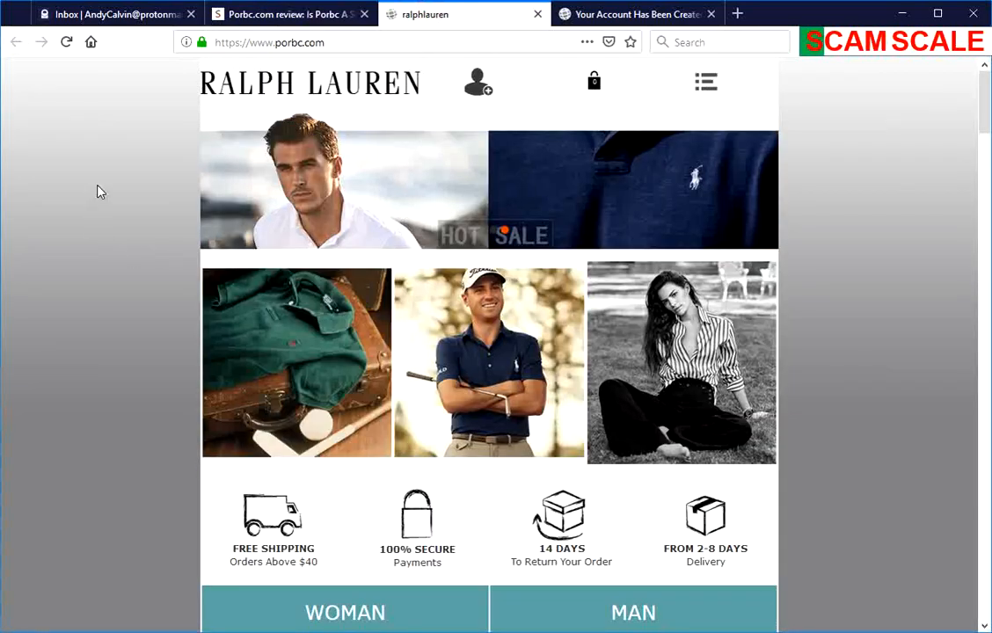
mouse_move(438, 239)
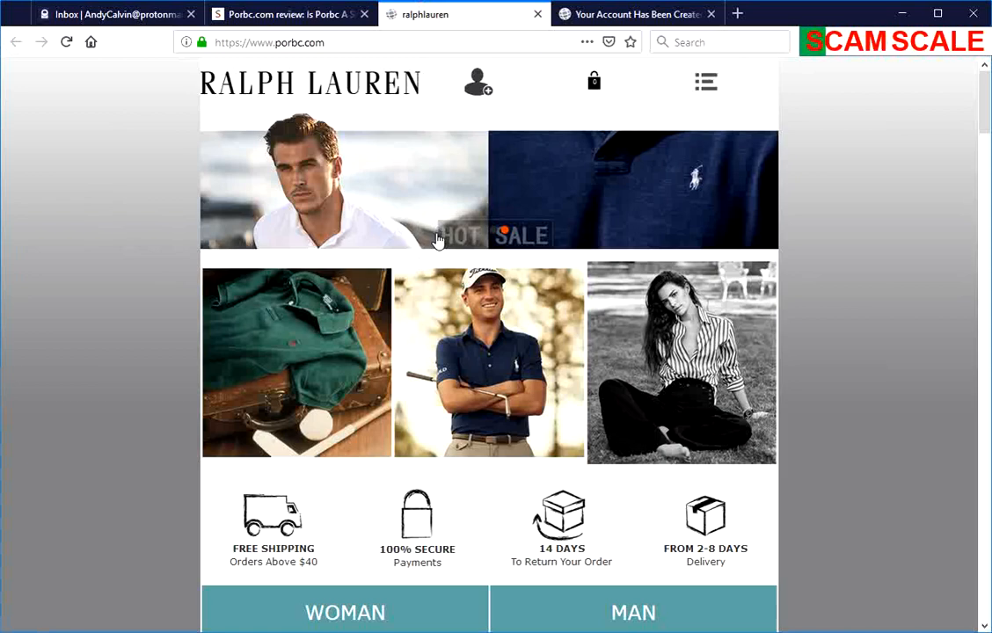
mouse_move(385, 119)
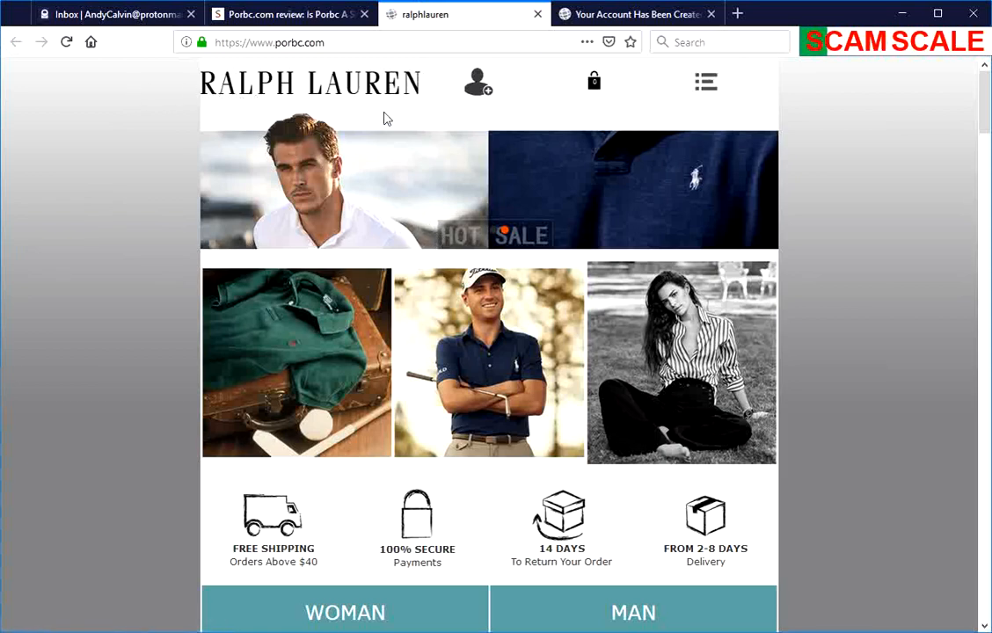
scroll(down, 3)
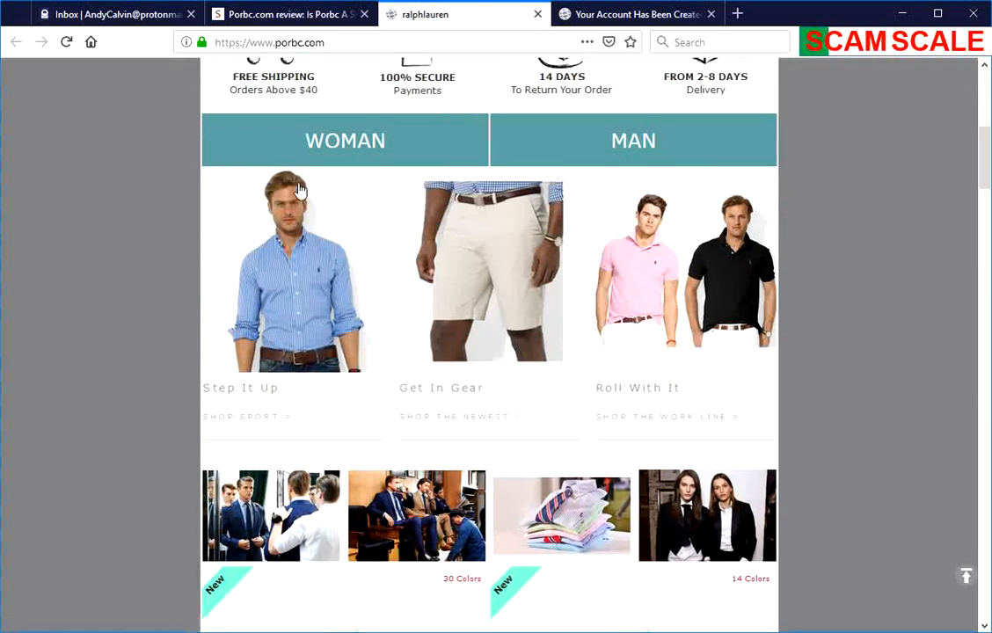
scroll(down, 3)
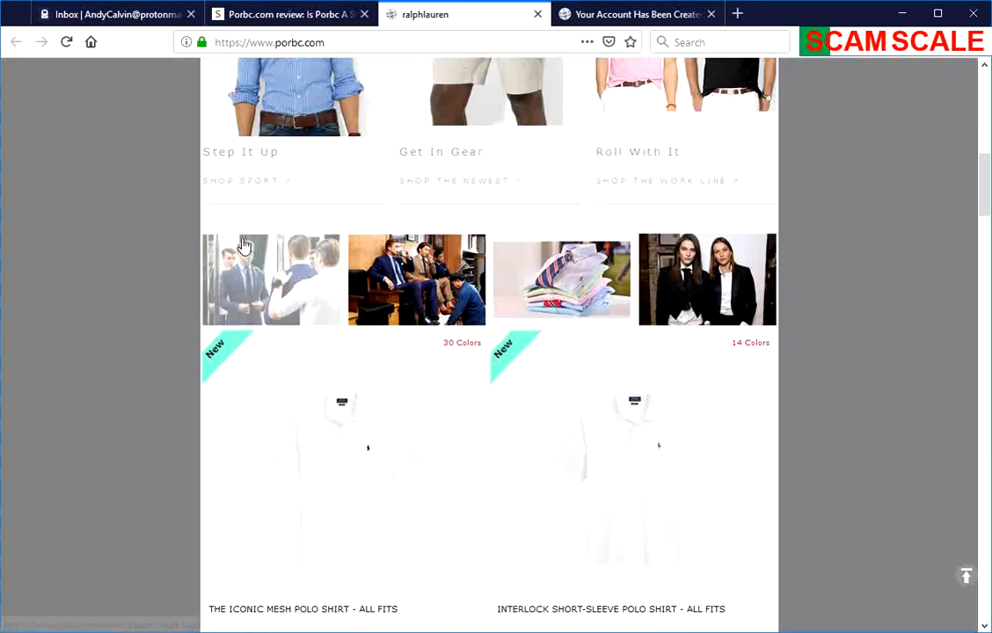
scroll(down, 3)
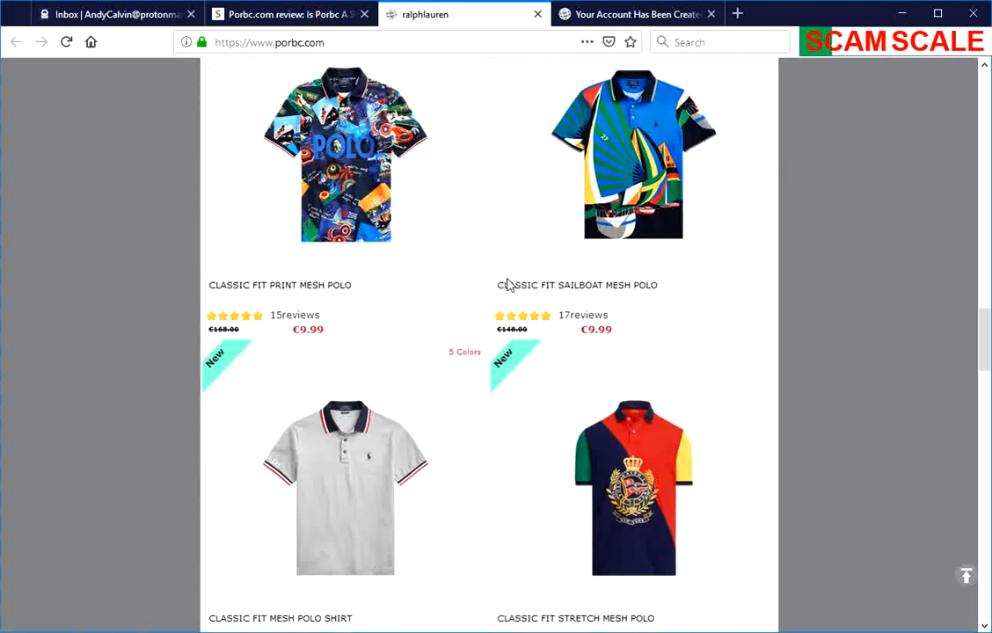
scroll(down, 3)
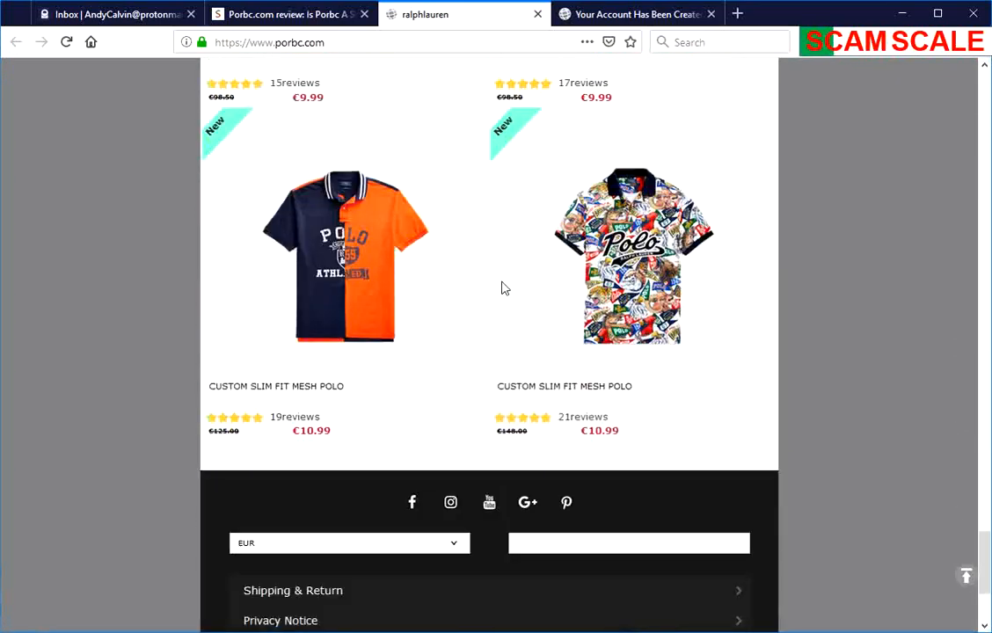
scroll(down, 3)
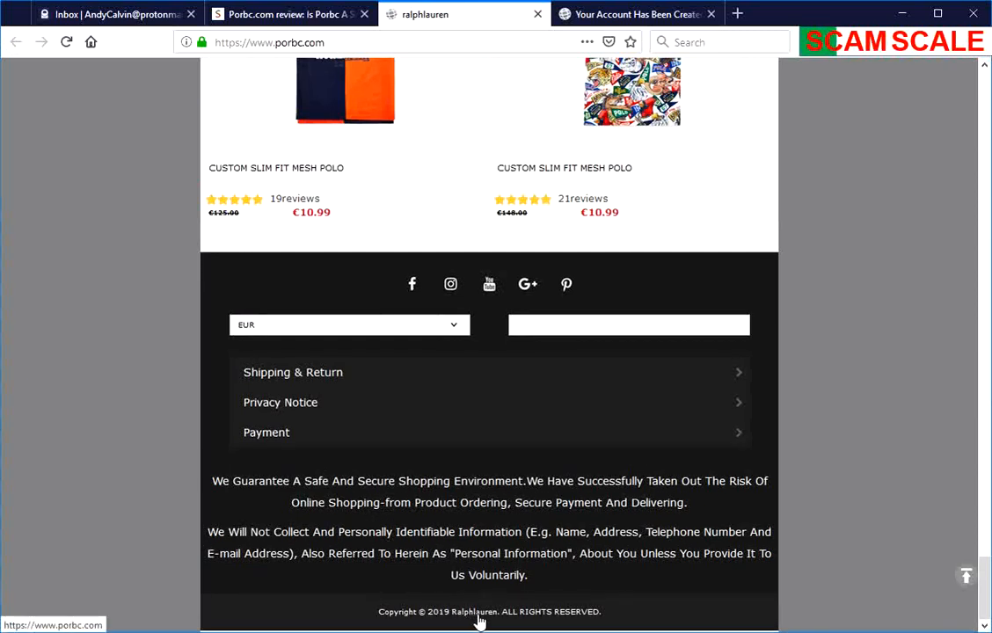
mouse_move(444, 596)
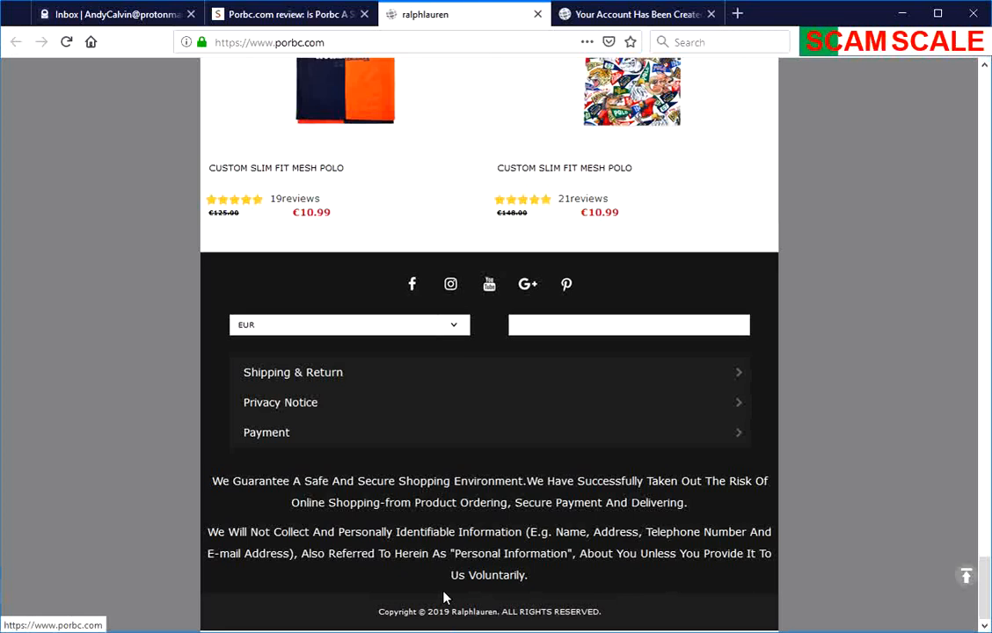
mouse_move(262, 475)
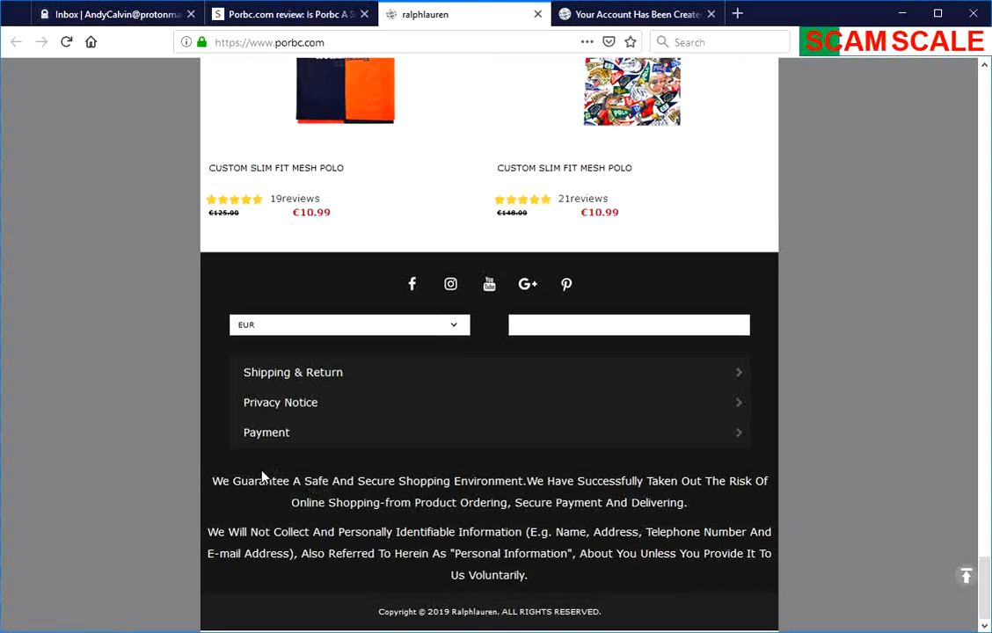
mouse_move(417, 413)
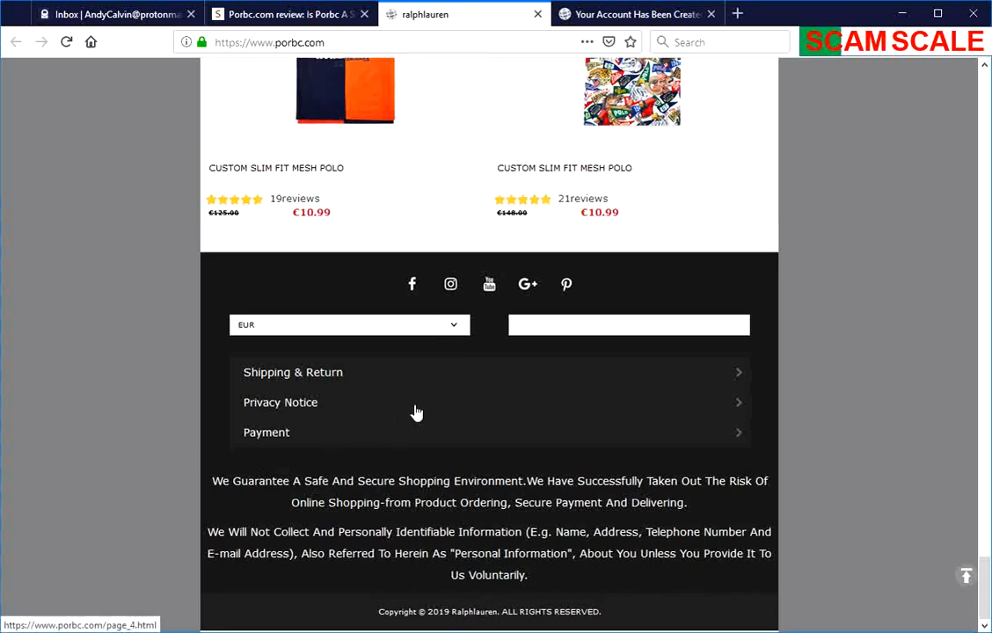
mouse_move(384, 431)
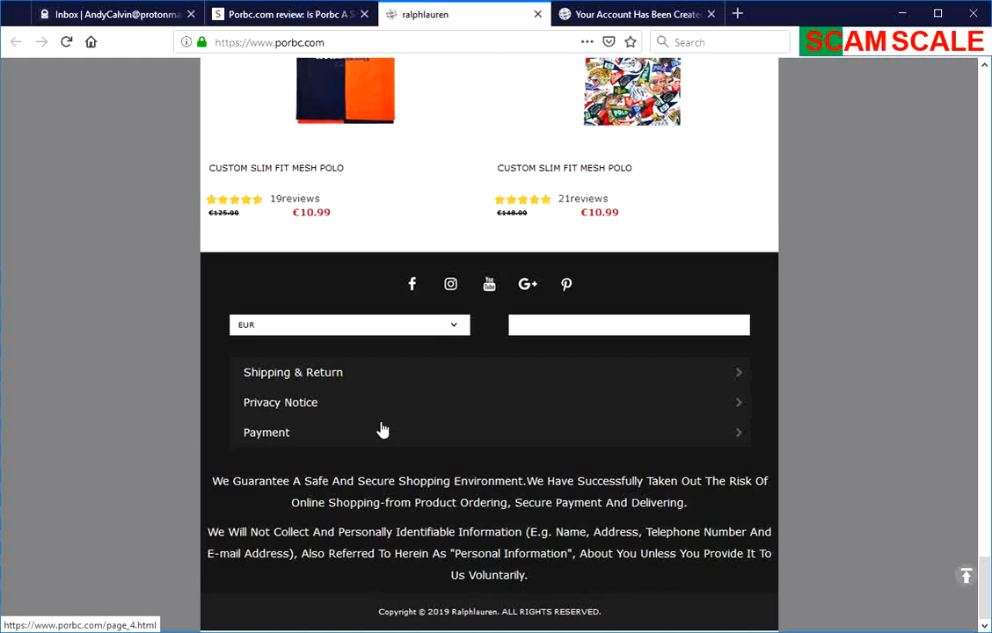
scroll(up, 3)
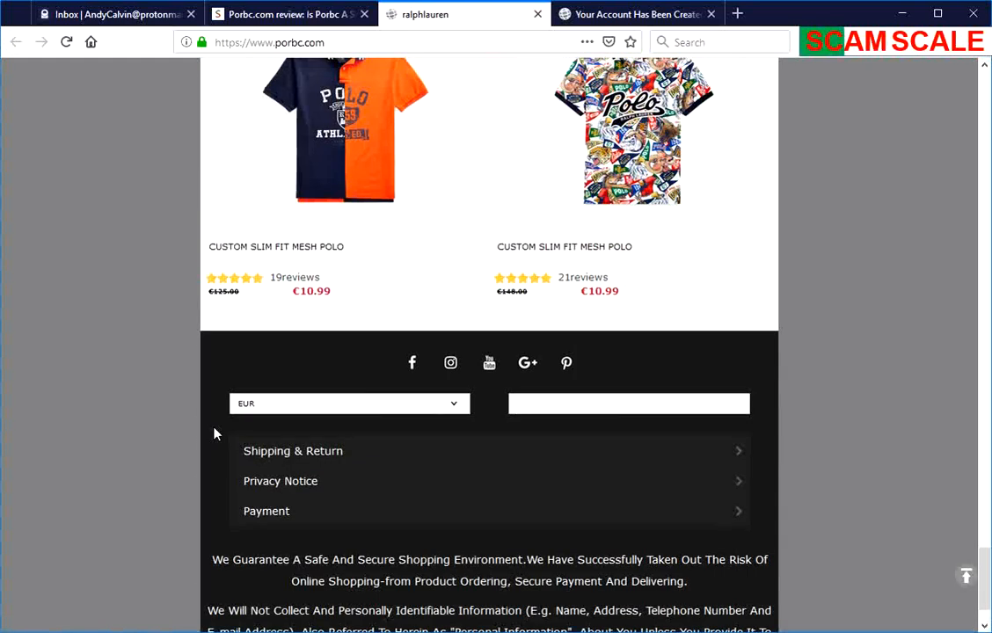
scroll(down, 3)
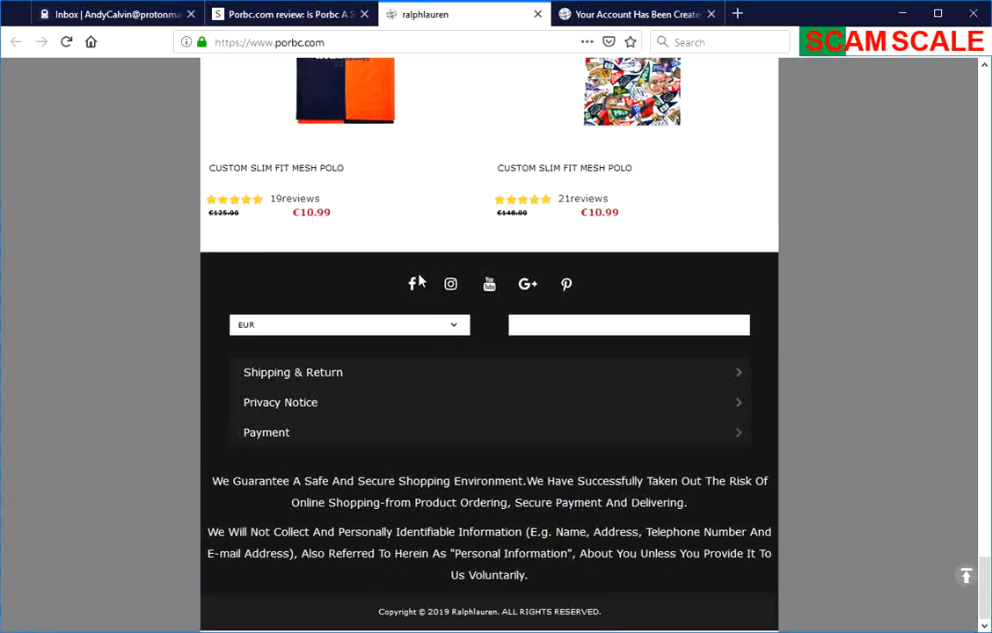
mouse_move(451, 285)
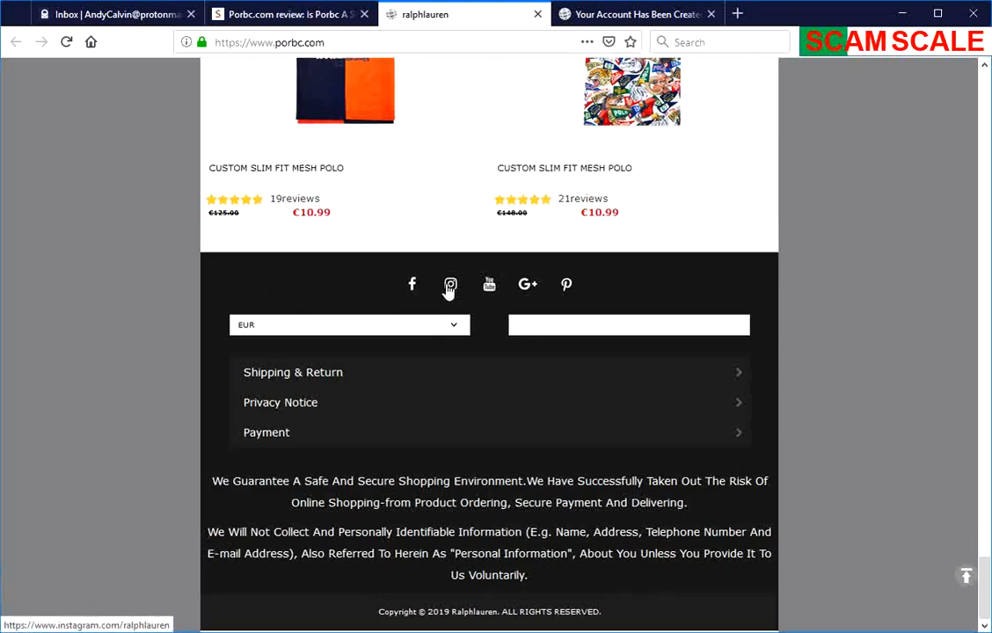
- Open the store's Facebook link in a new tab and view its linked Instagram page
right_click(451, 283)
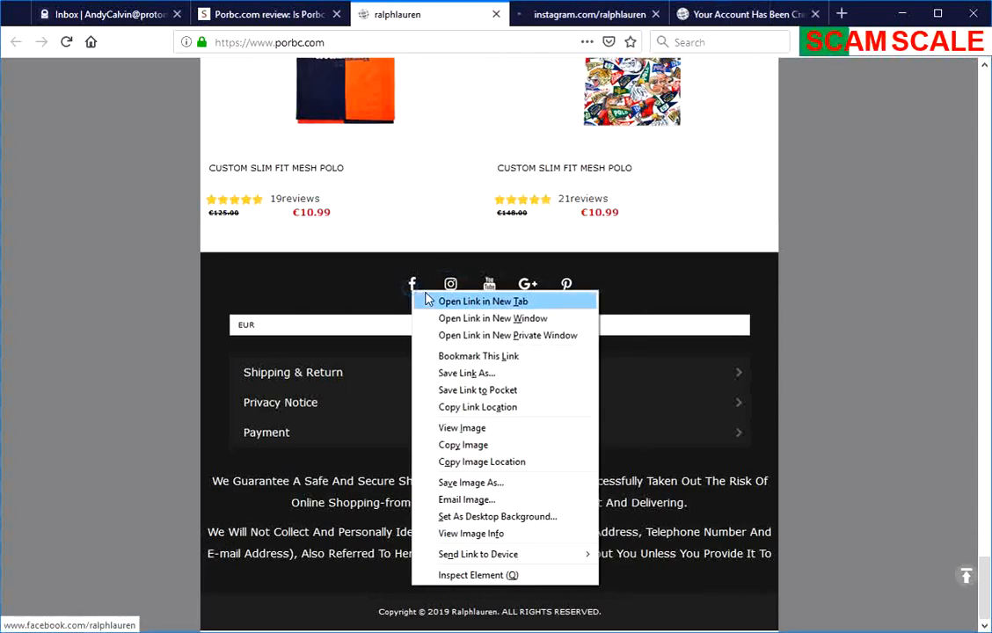
click(482, 301)
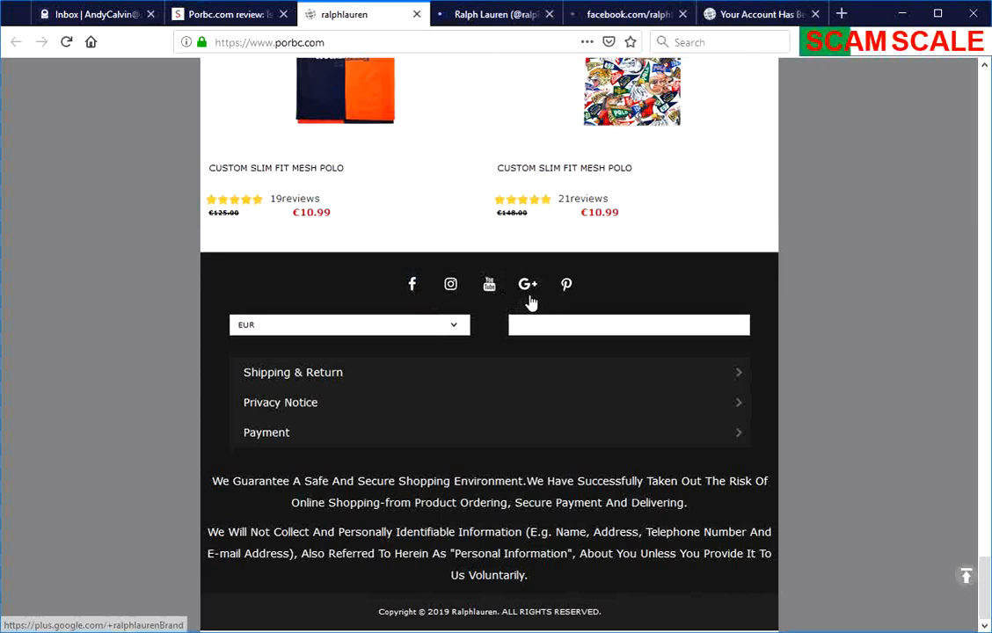
click(450, 285)
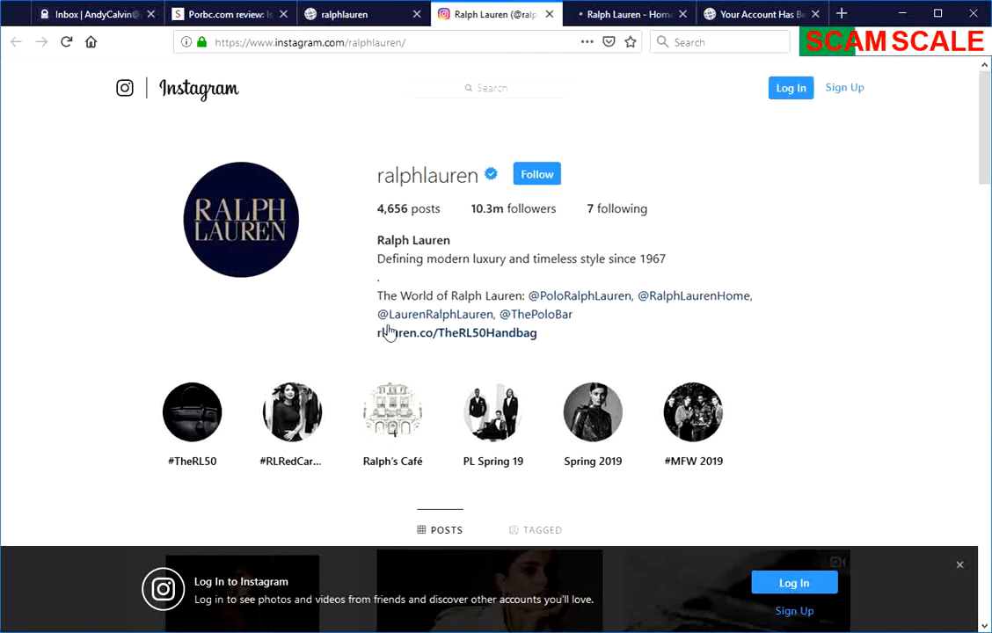
mouse_move(229, 313)
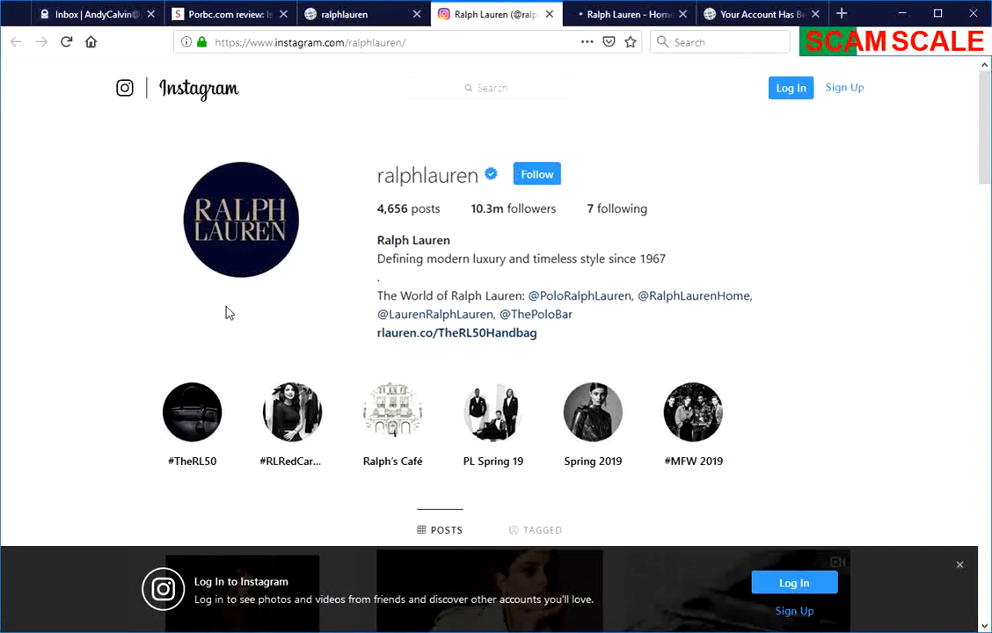
mouse_move(415, 343)
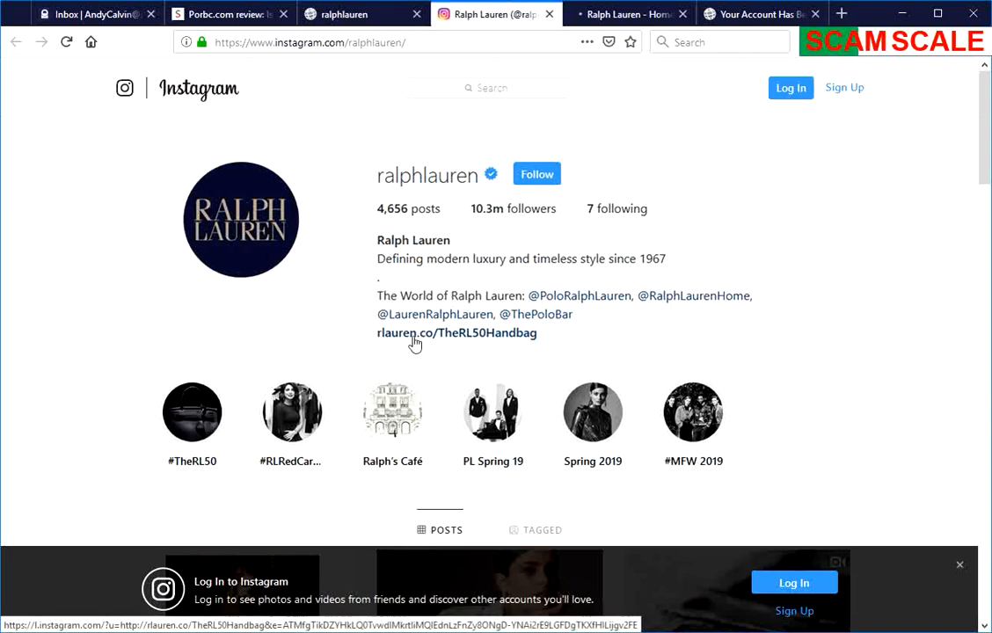
mouse_move(431, 343)
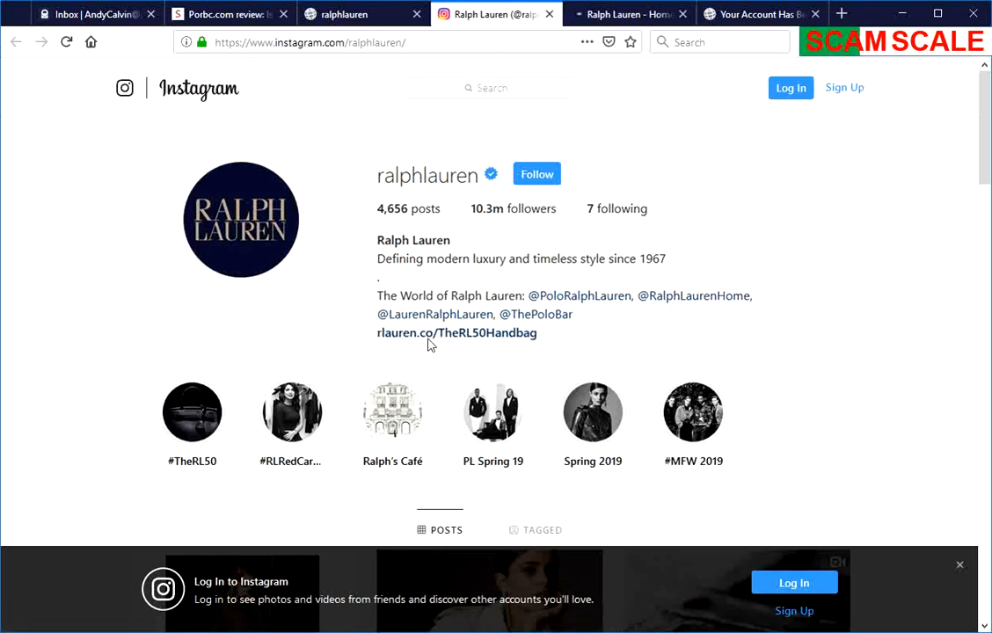
- Check the official Ralph Lauren Facebook page, then close it to return to porbc.com
click(616, 14)
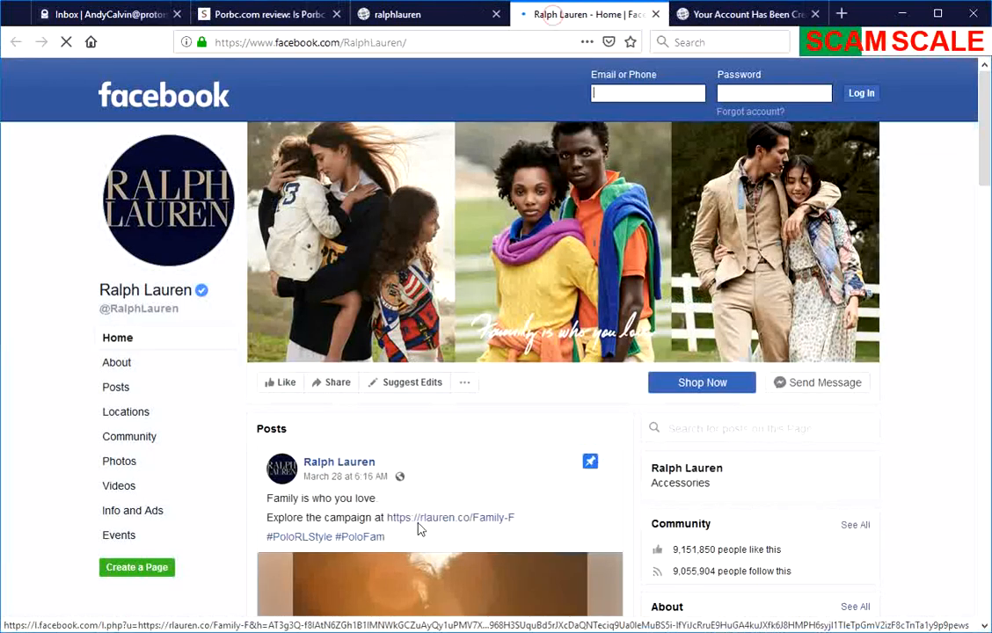
scroll(down, 3)
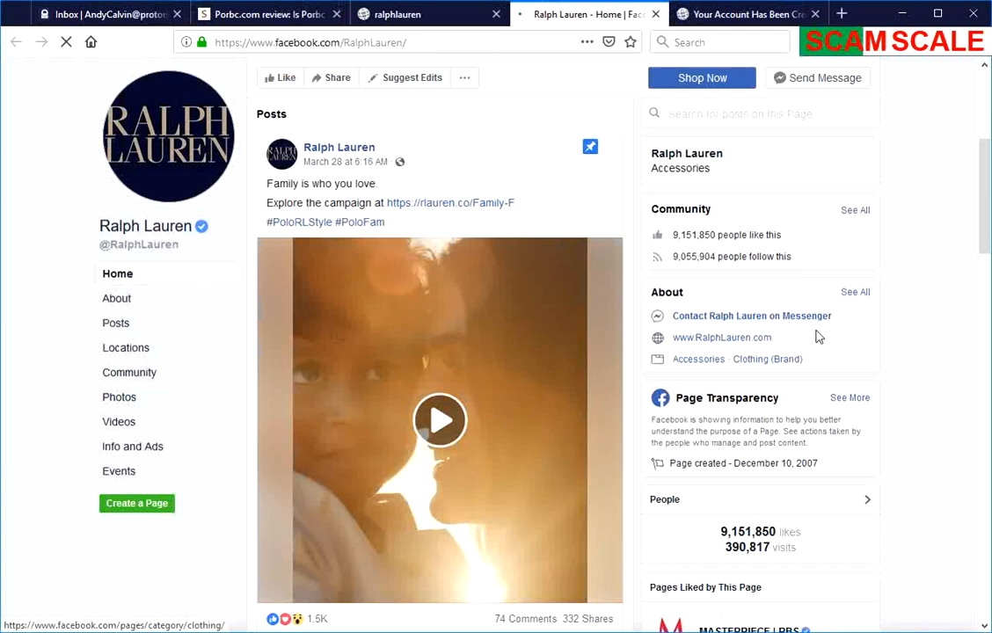
scroll(up, 3)
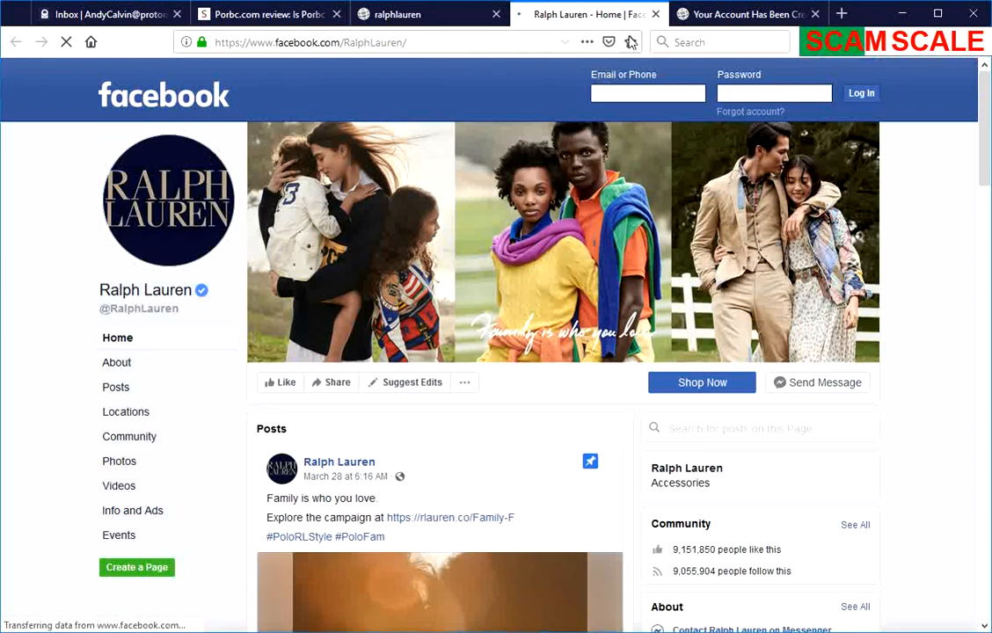
click(396, 14)
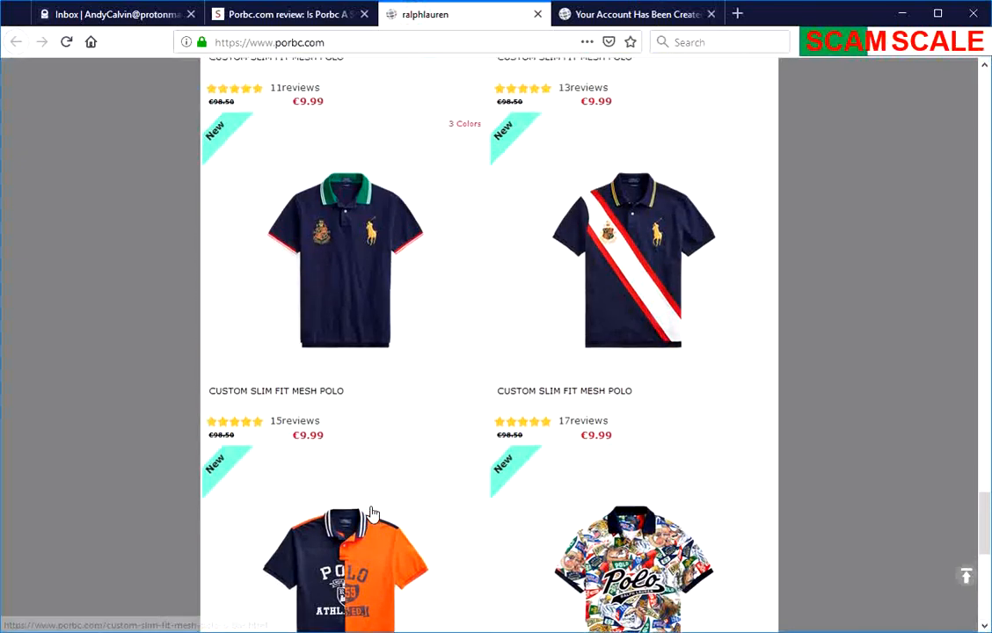
- Scroll down the product grid of polos with crossed-out prices and €9.99–€10.99 offers
scroll(up, 3)
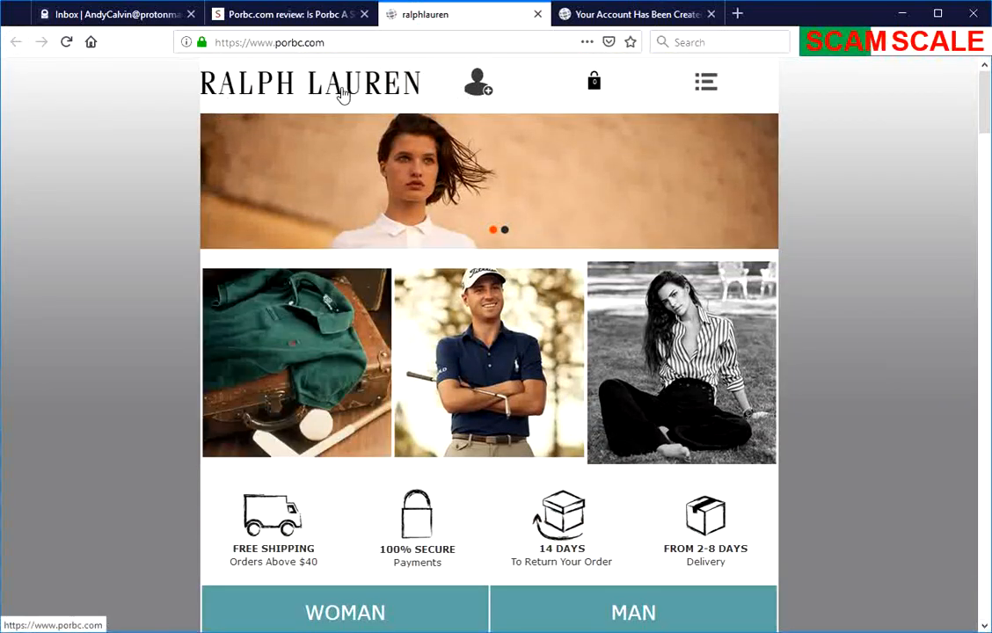
mouse_move(412, 246)
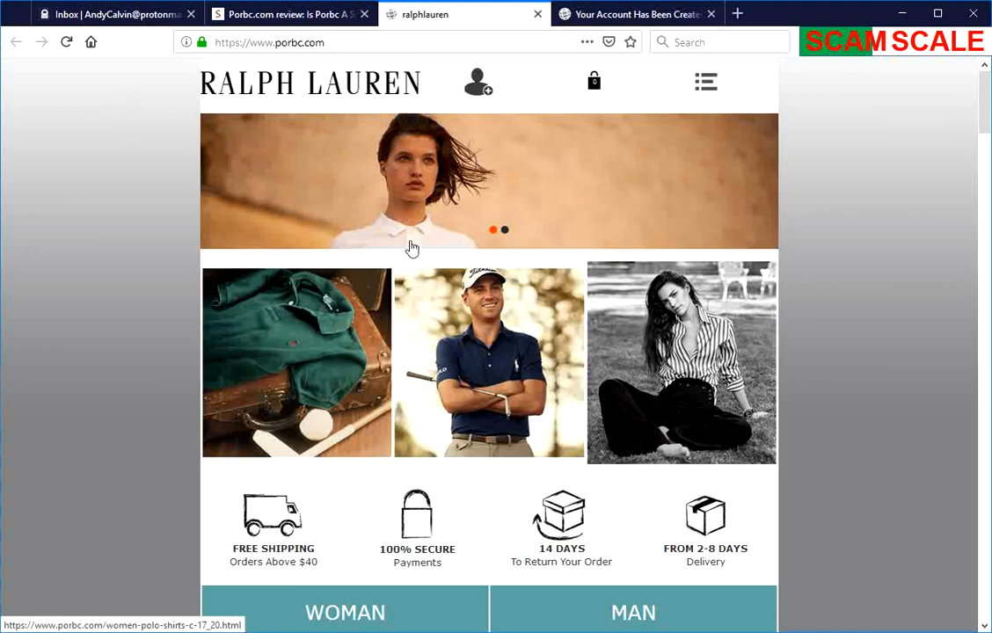
mouse_move(535, 285)
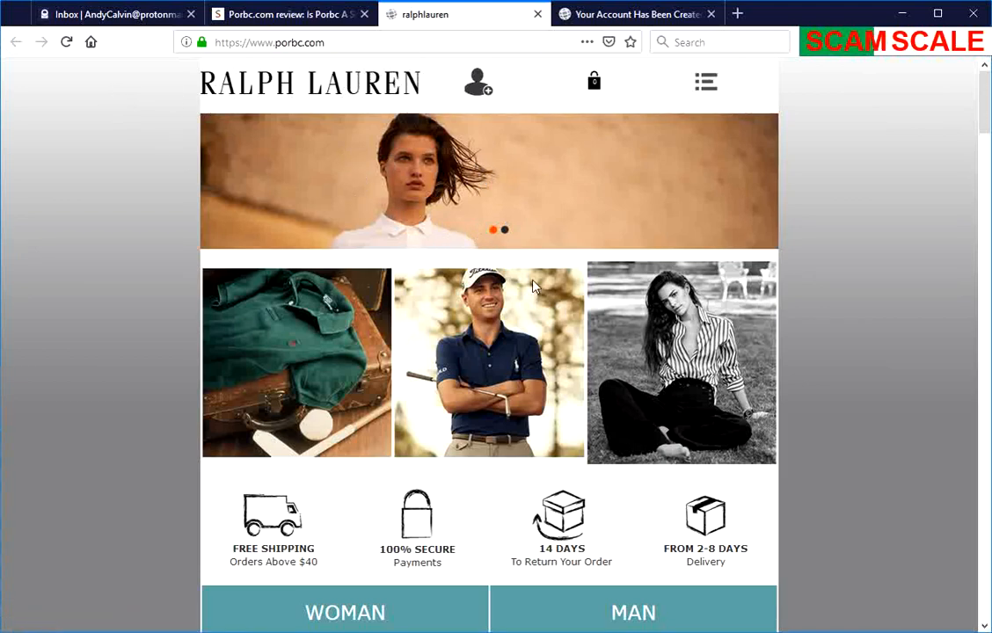
scroll(down, 3)
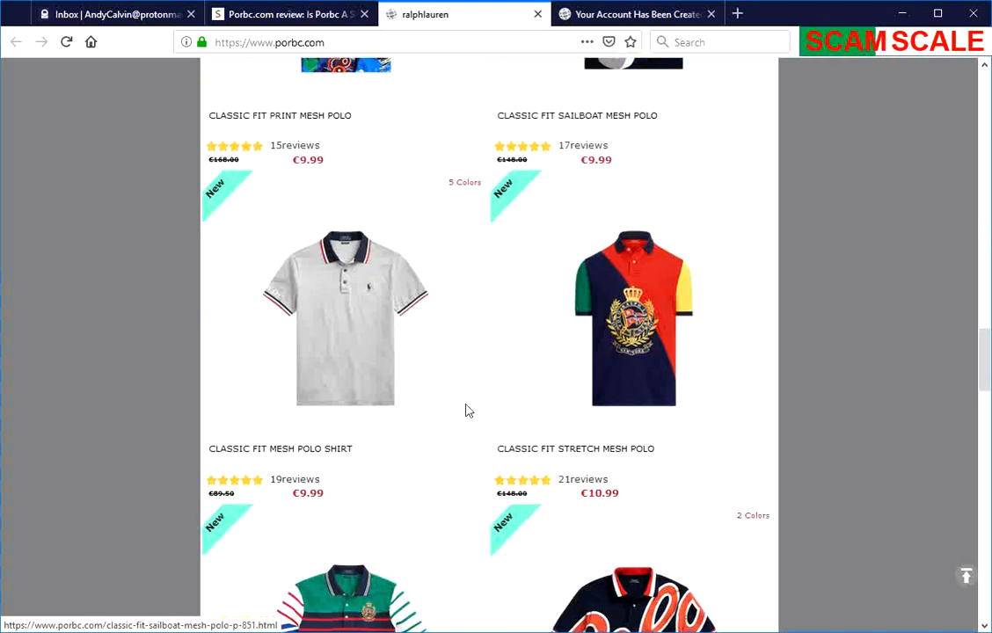
scroll(down, 3)
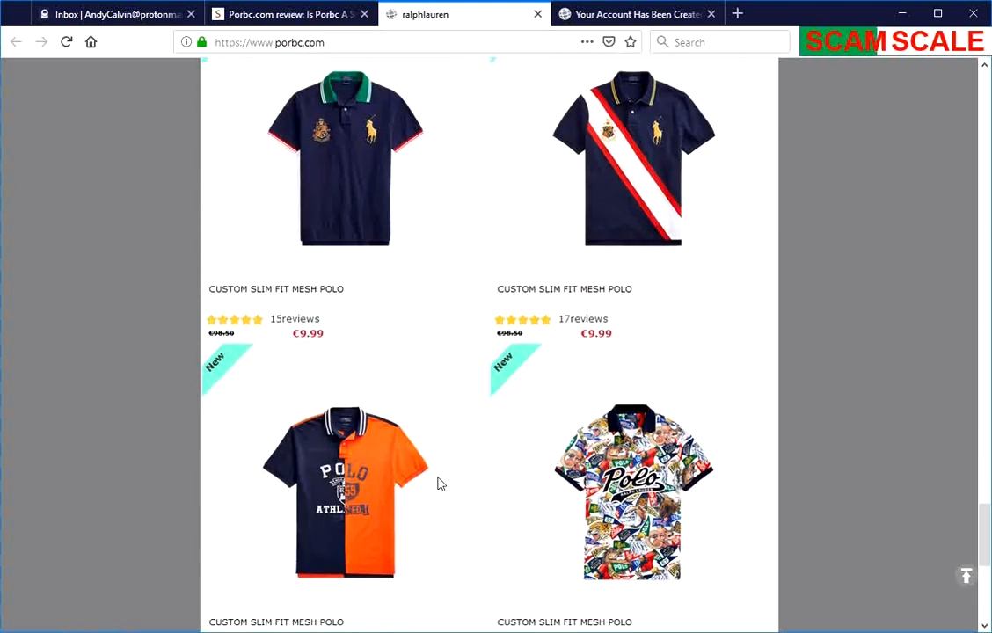
scroll(down, 3)
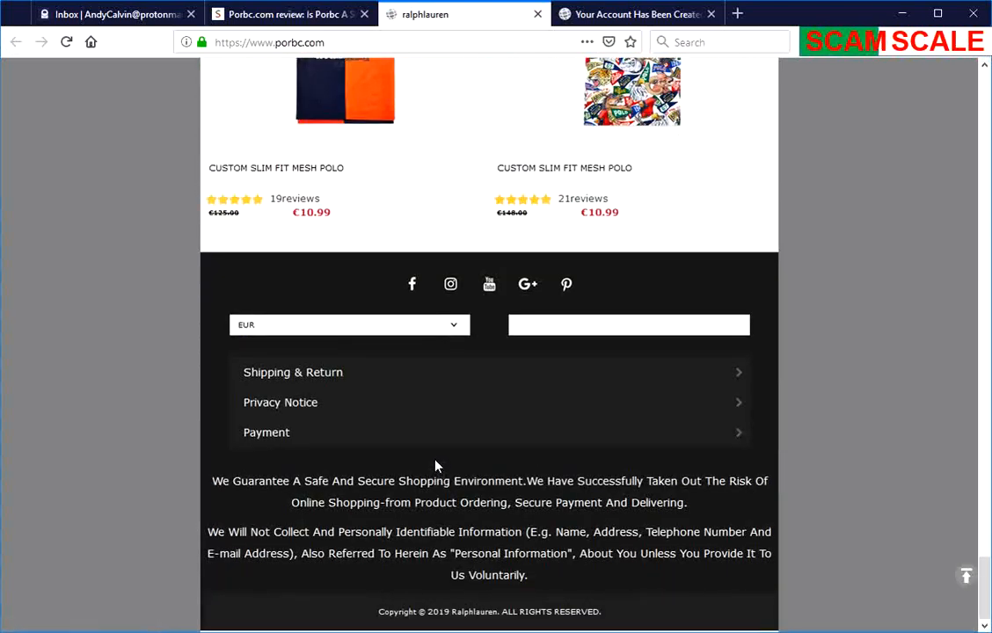
mouse_move(450, 468)
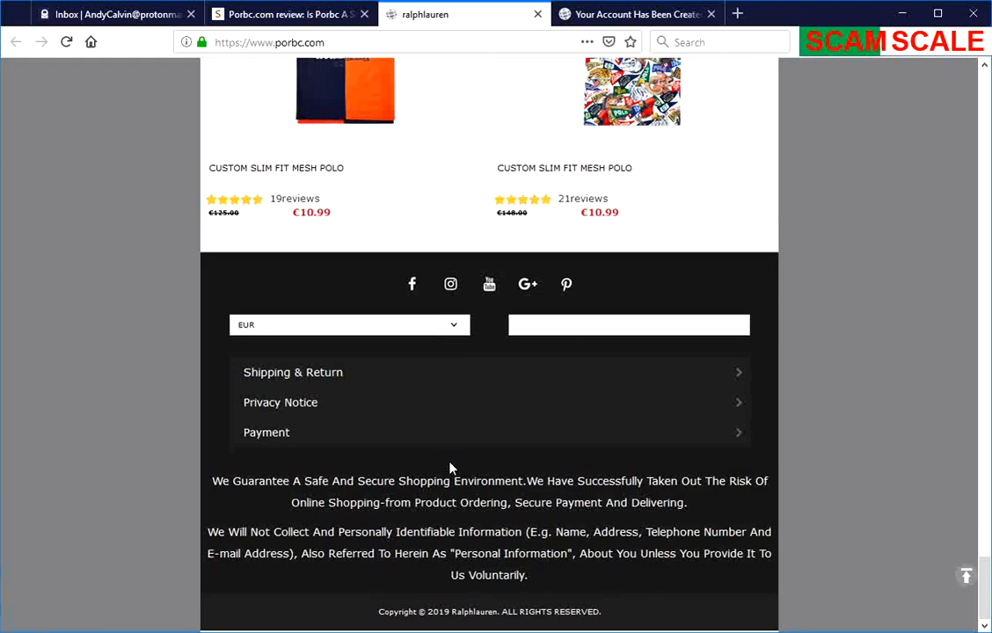
scroll(up, 3)
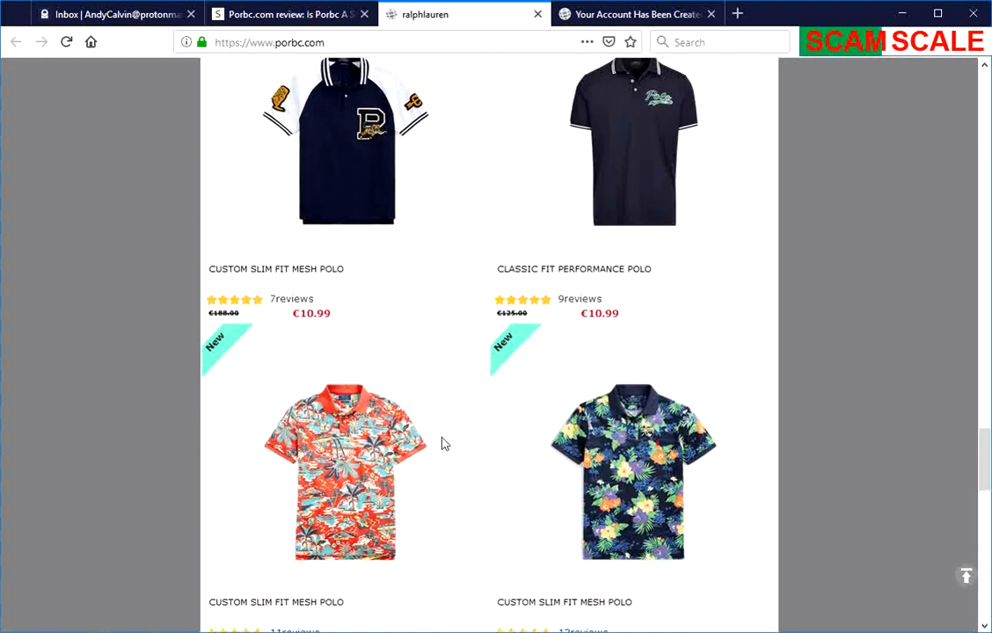
scroll(down, 3)
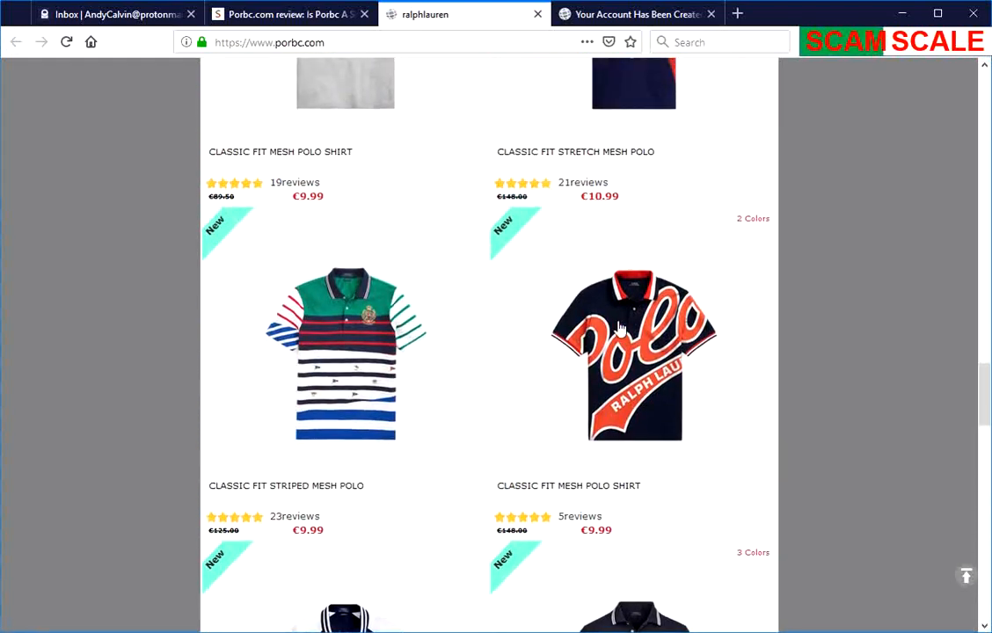
mouse_move(510, 198)
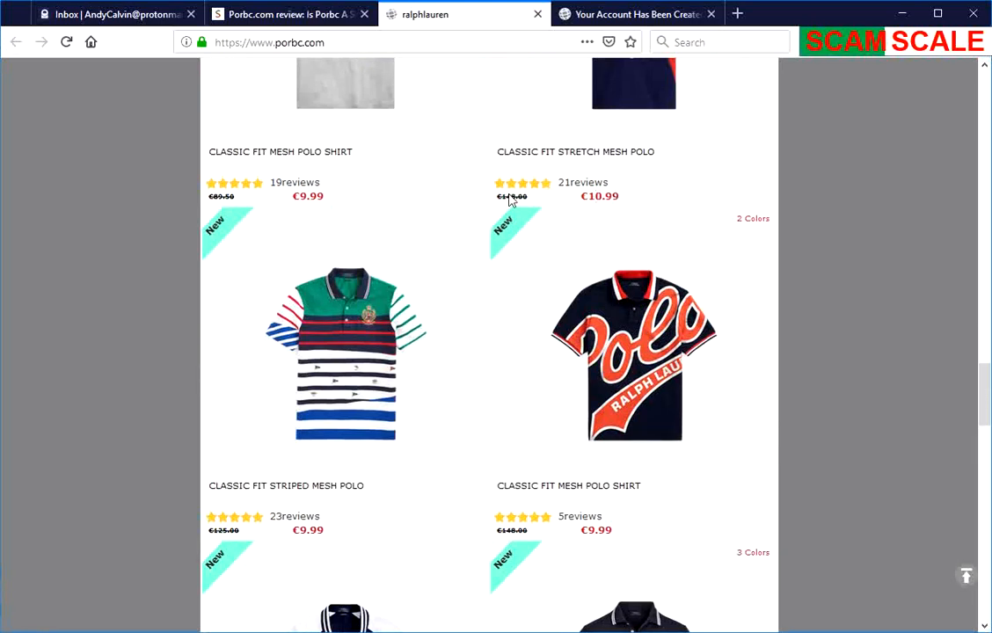
mouse_move(273, 207)
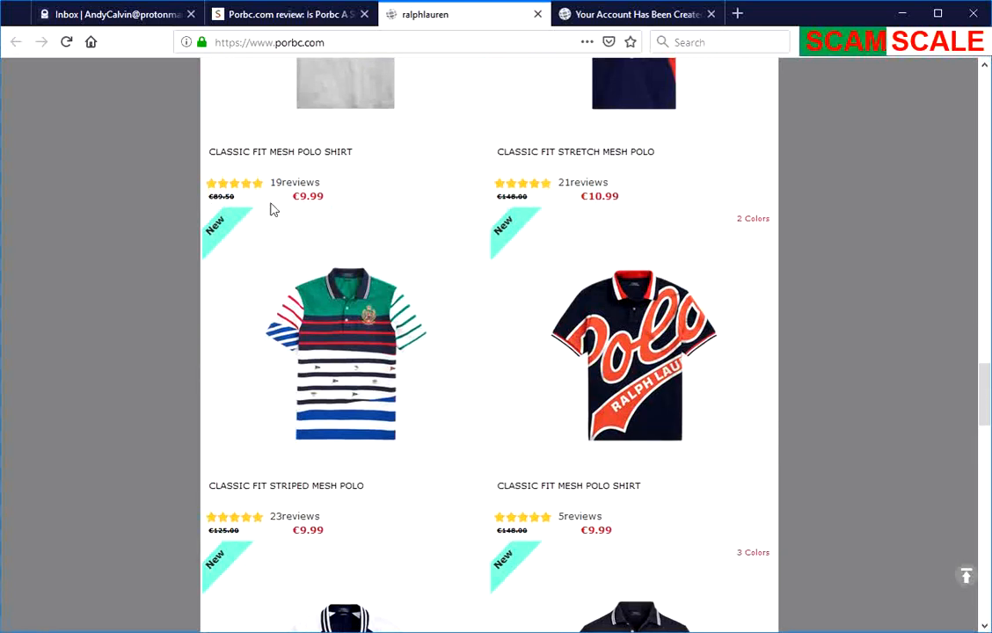
scroll(down, 3)
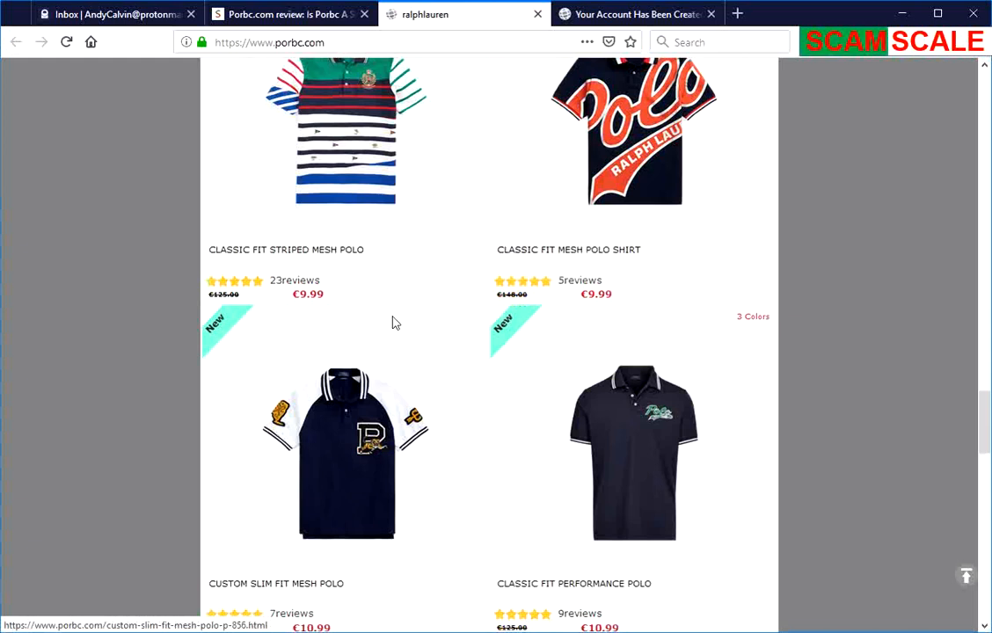
mouse_move(349, 441)
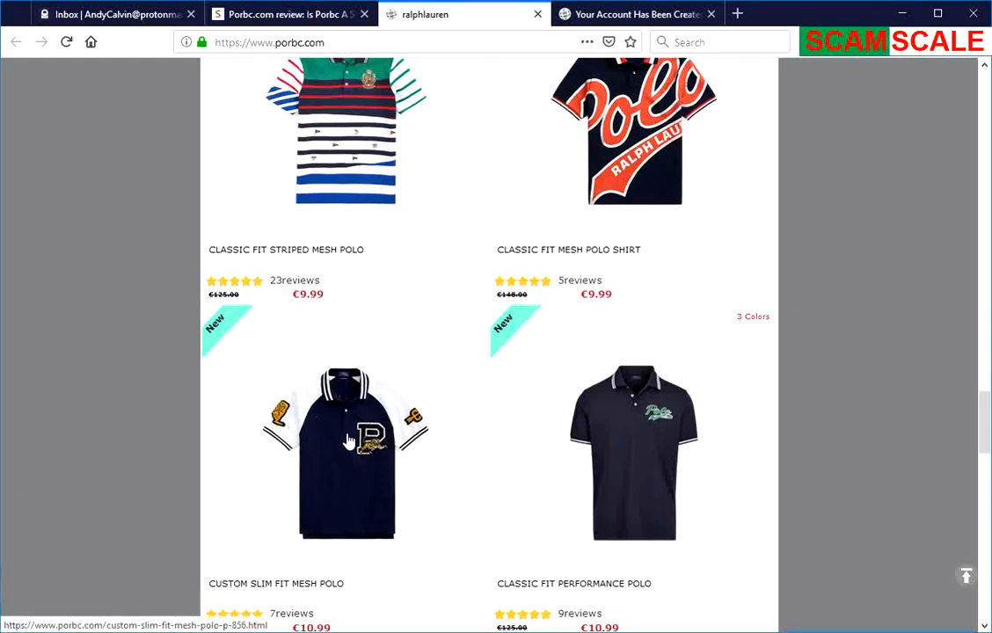
mouse_move(220, 313)
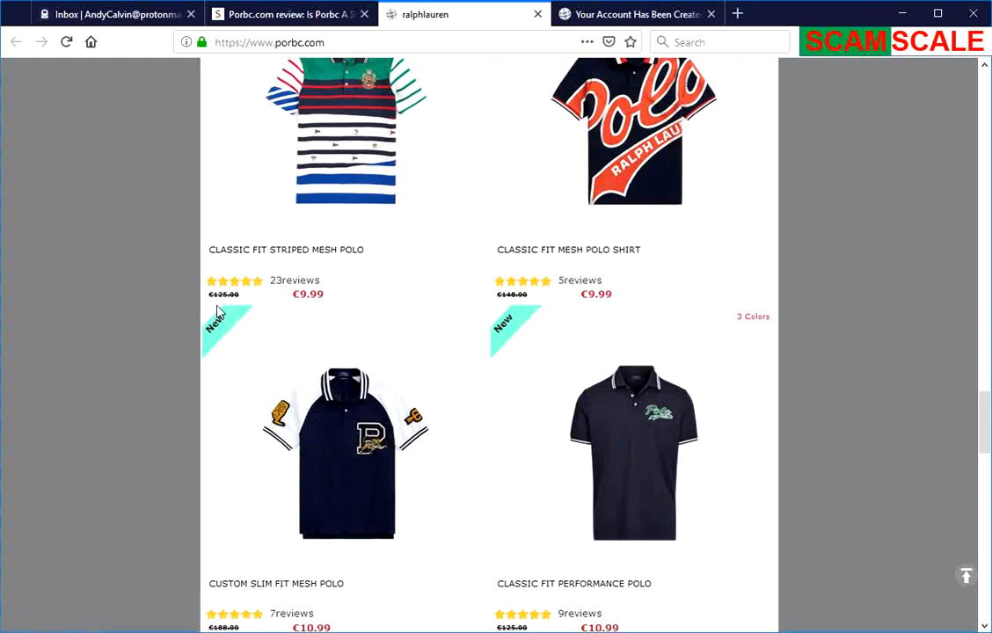
scroll(down, 3)
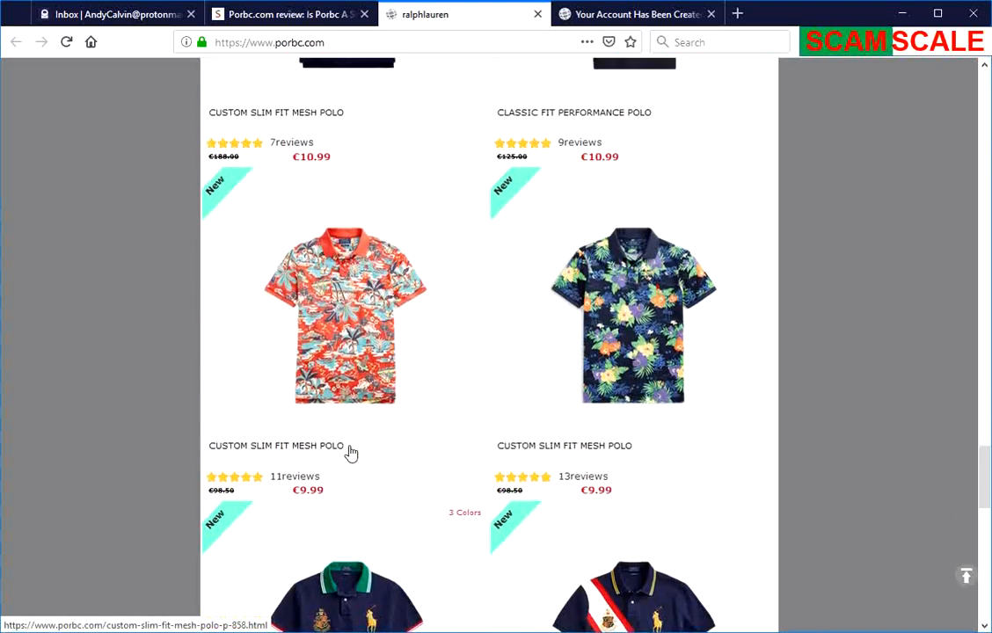
scroll(down, 3)
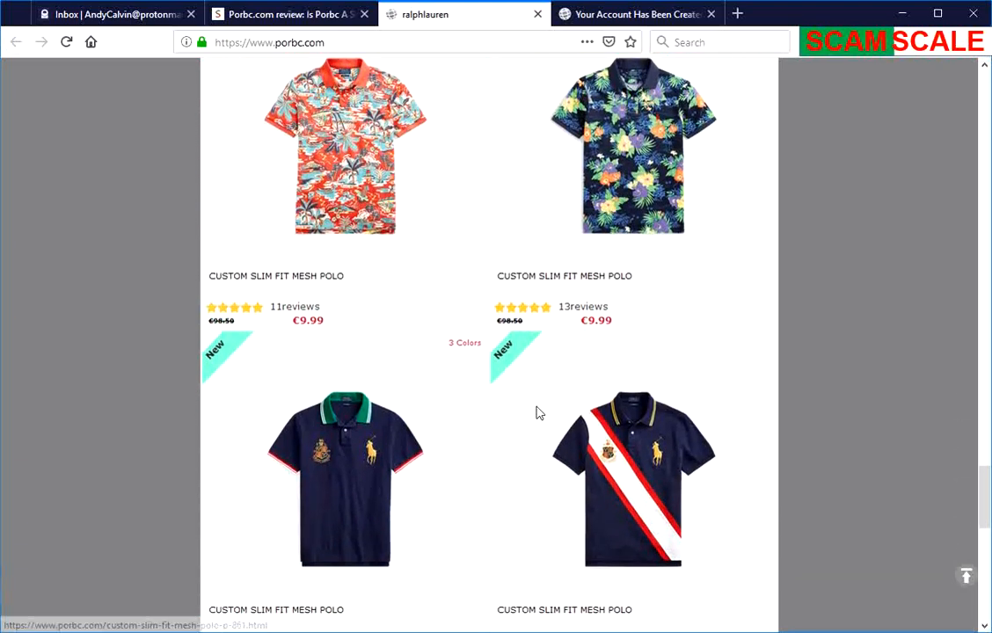
- Continue through the catalogue to the footer, then scroll back toward the homepage top
scroll(down, 3)
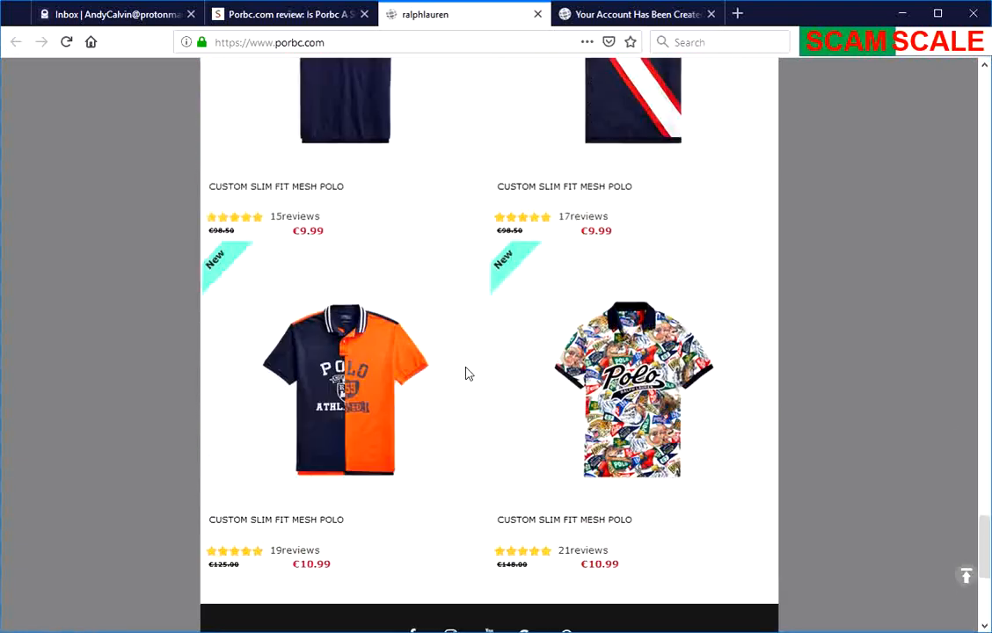
scroll(up, 3)
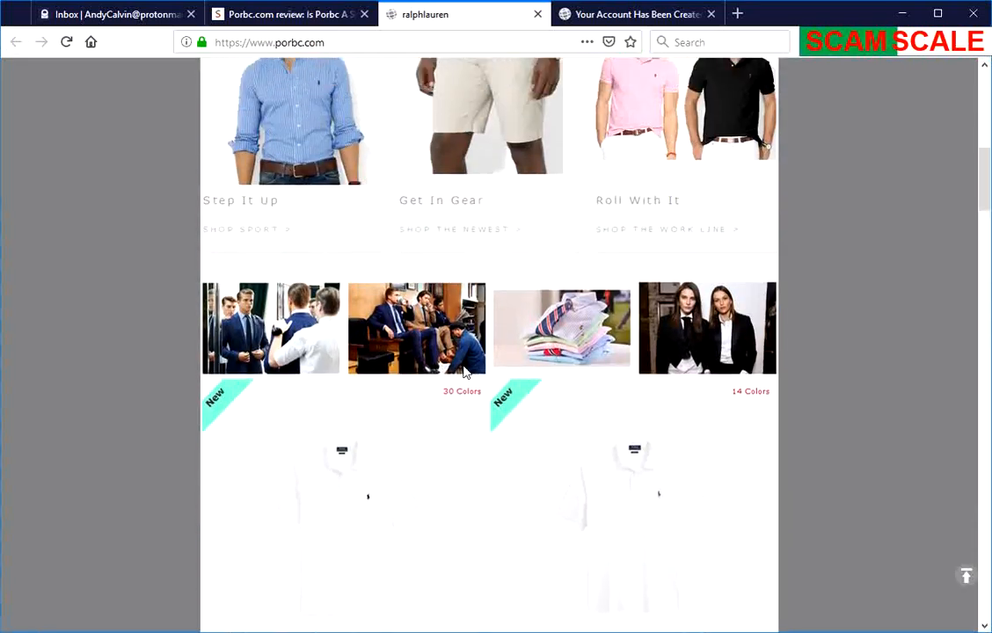
scroll(down, 3)
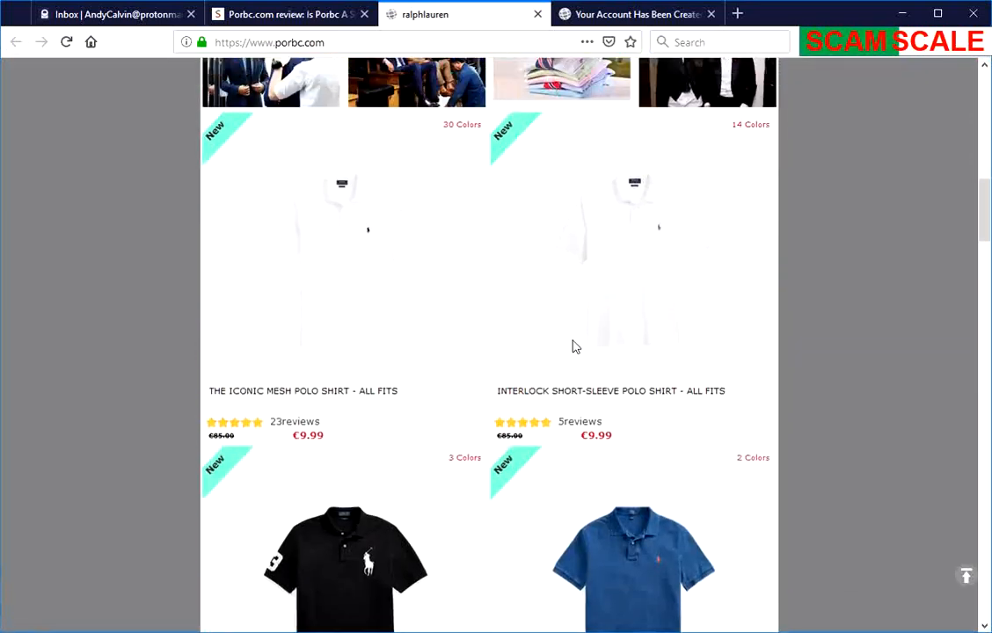
mouse_move(665, 383)
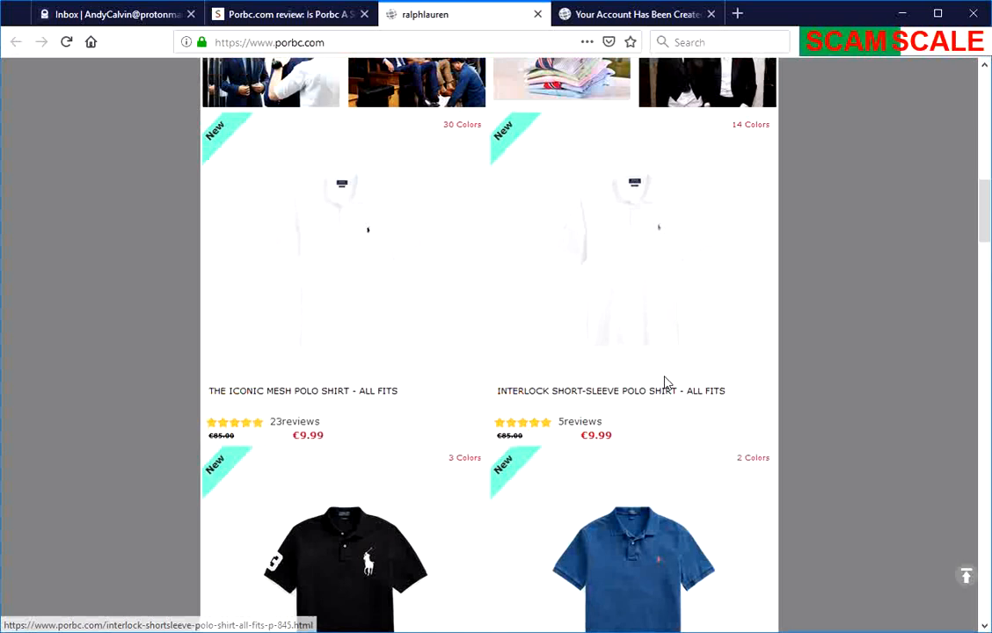
mouse_move(651, 388)
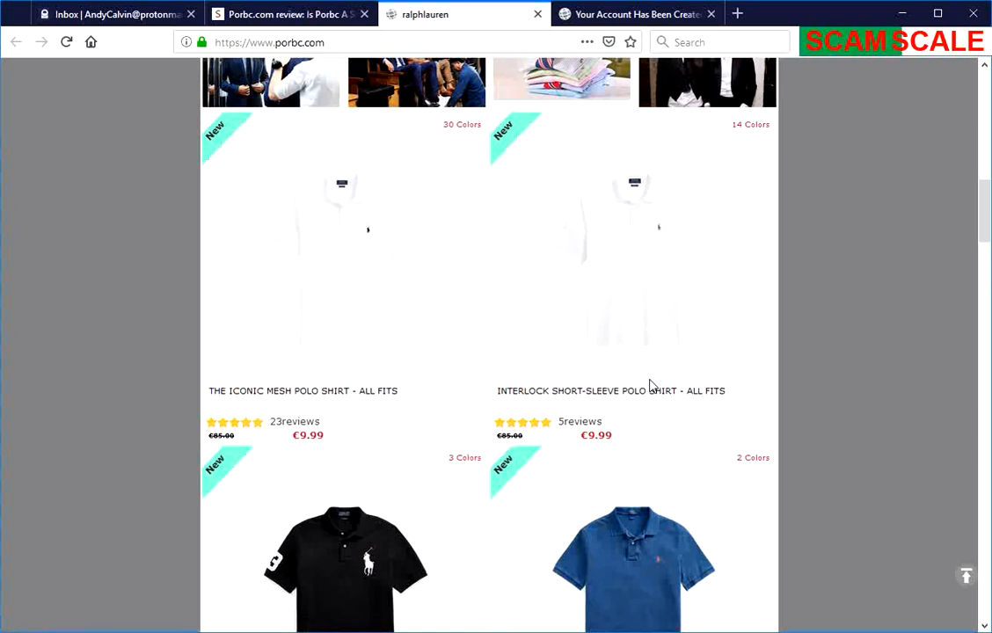
scroll(down, 3)
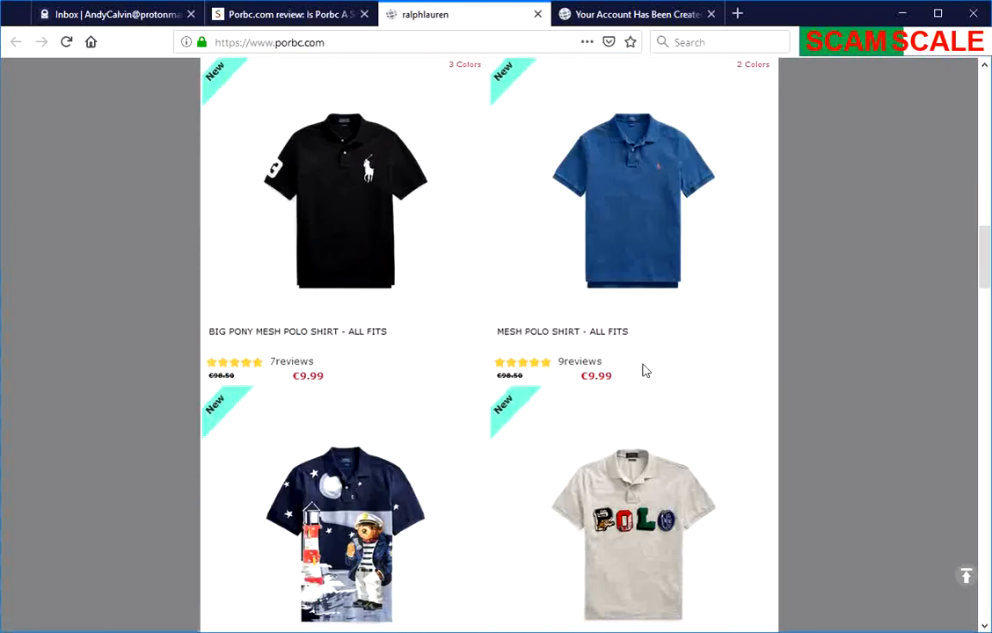
scroll(down, 3)
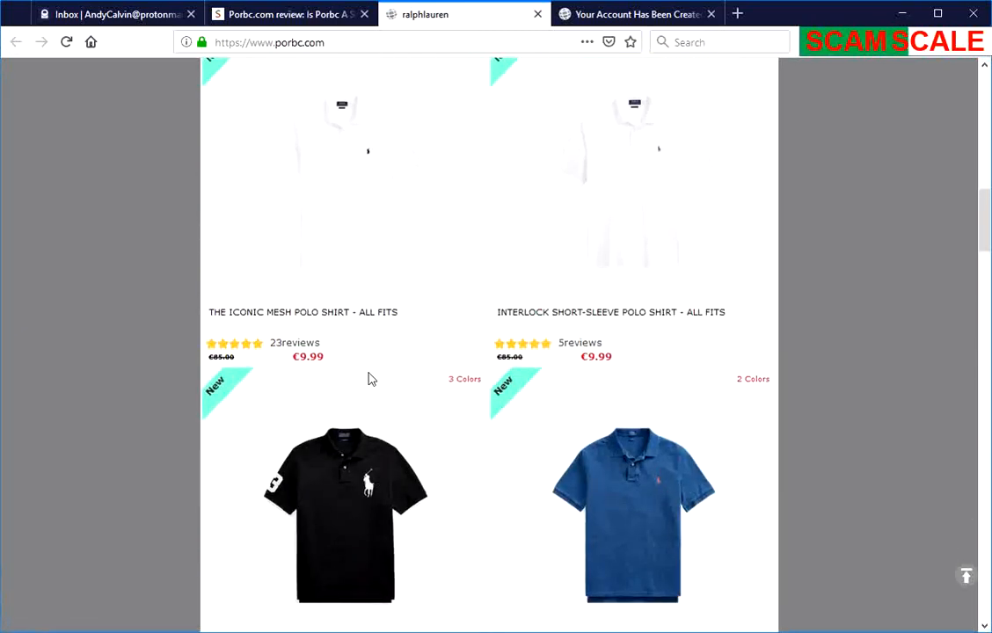
scroll(down, 3)
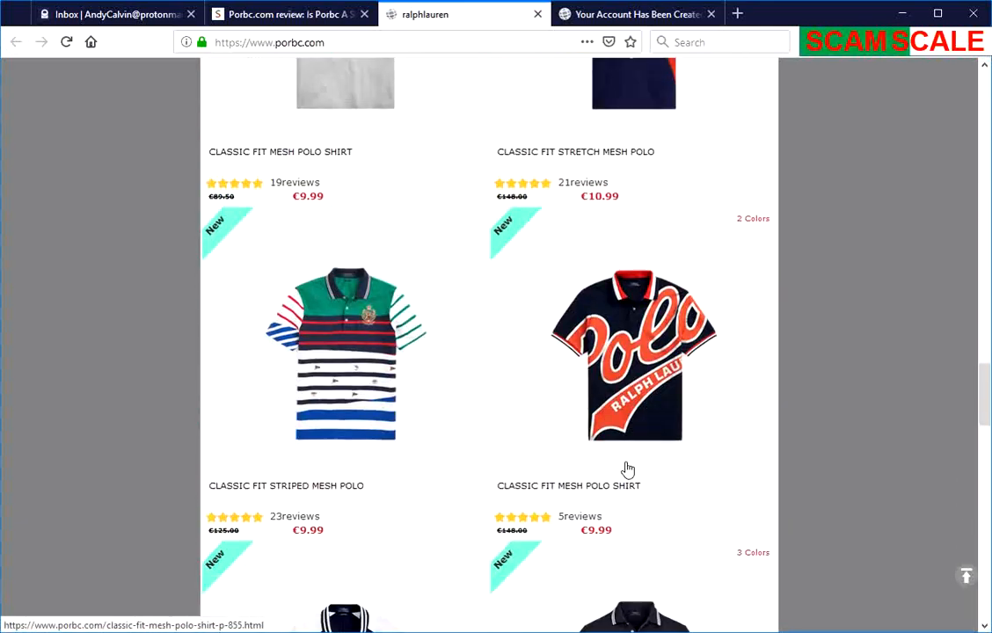
scroll(down, 3)
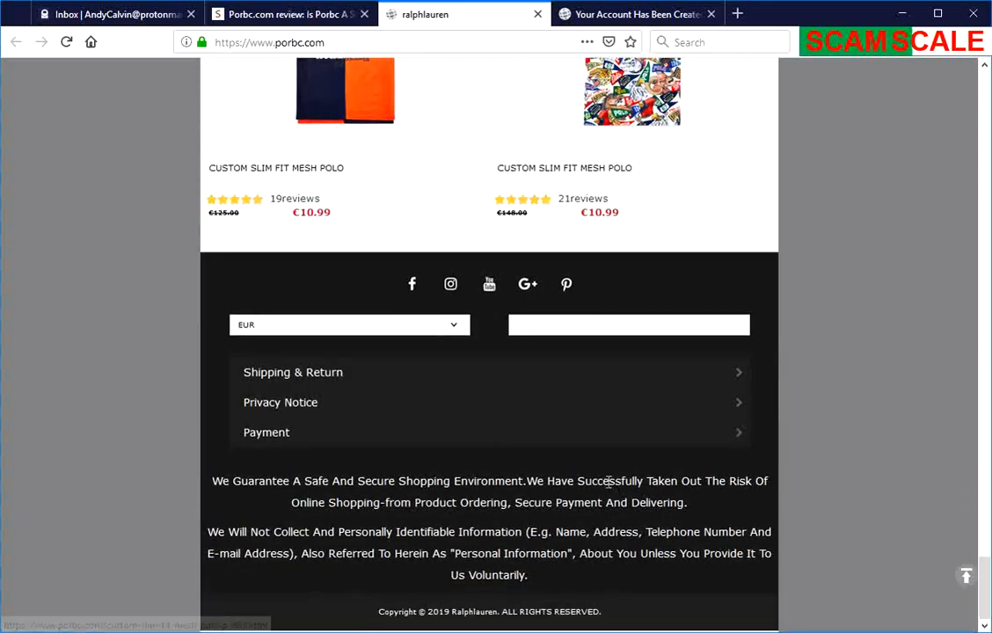
scroll(up, 3)
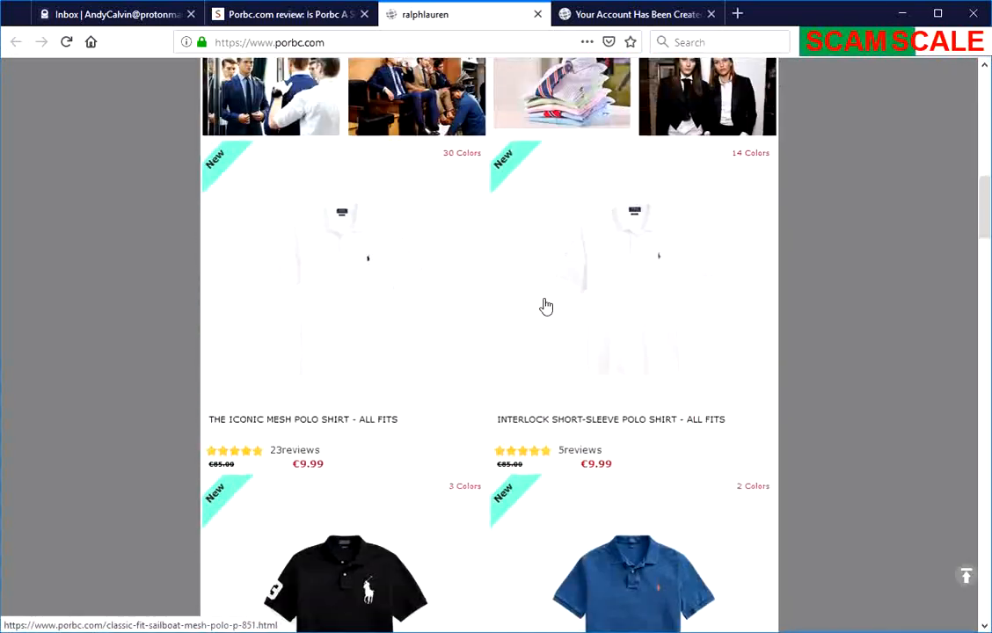
scroll(up, 3)
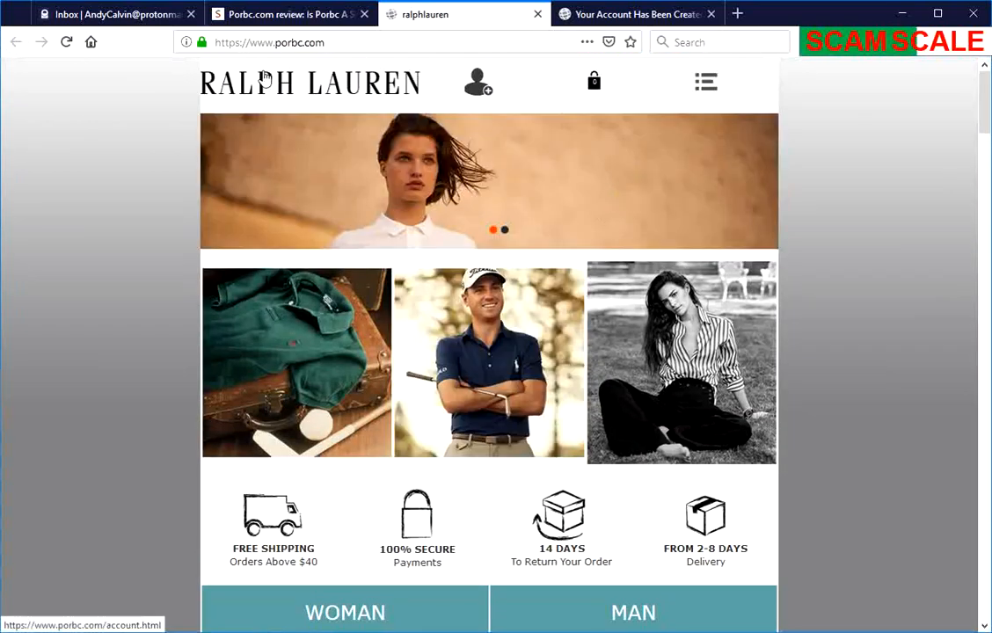
mouse_move(672, 542)
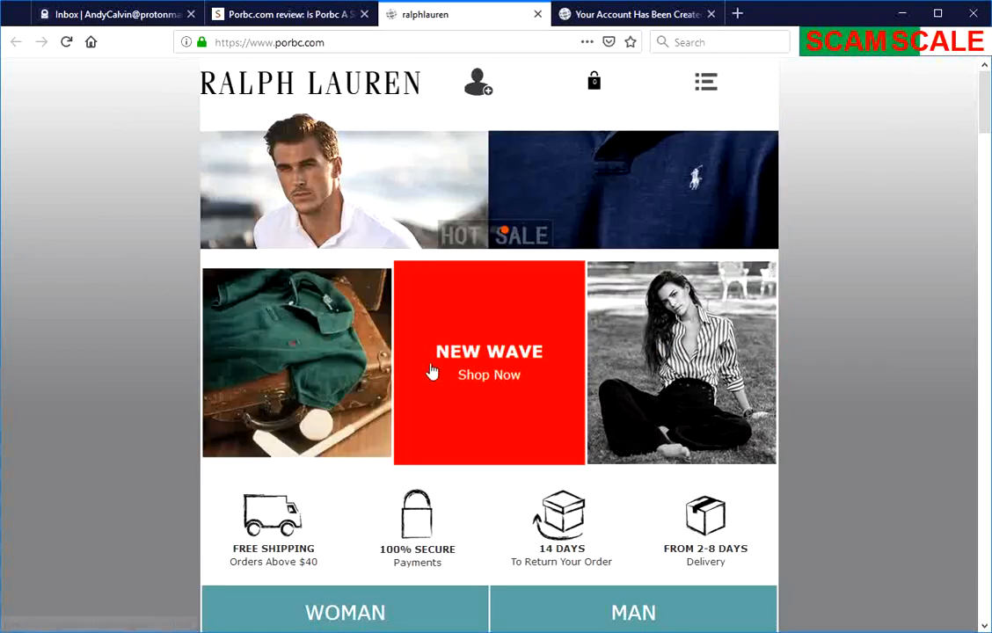
- Show porbc.com's 'Your Account Has Been Created' page listing the registered primary address
click(633, 14)
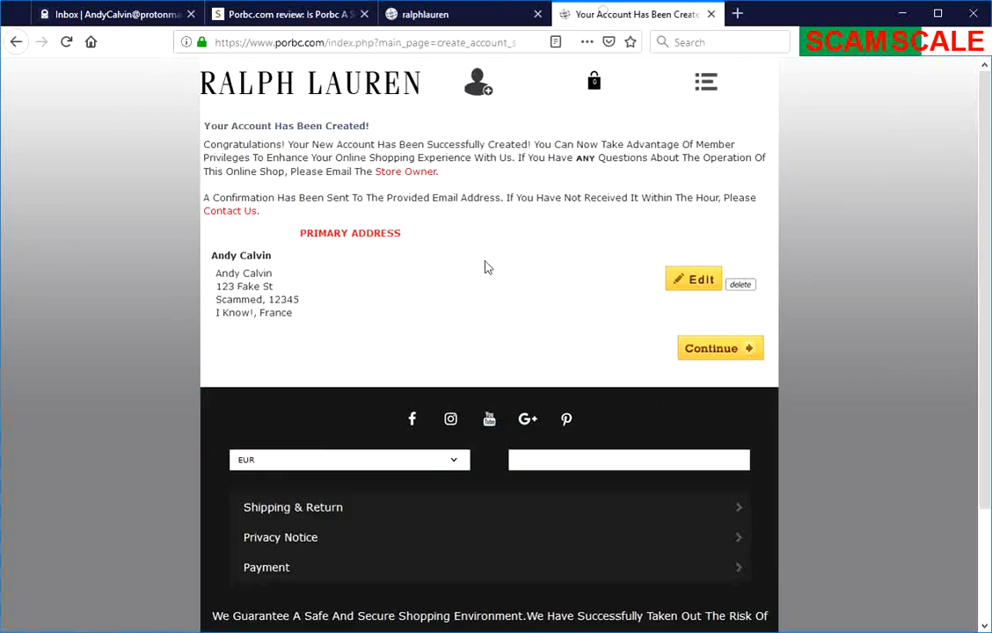
mouse_move(319, 215)
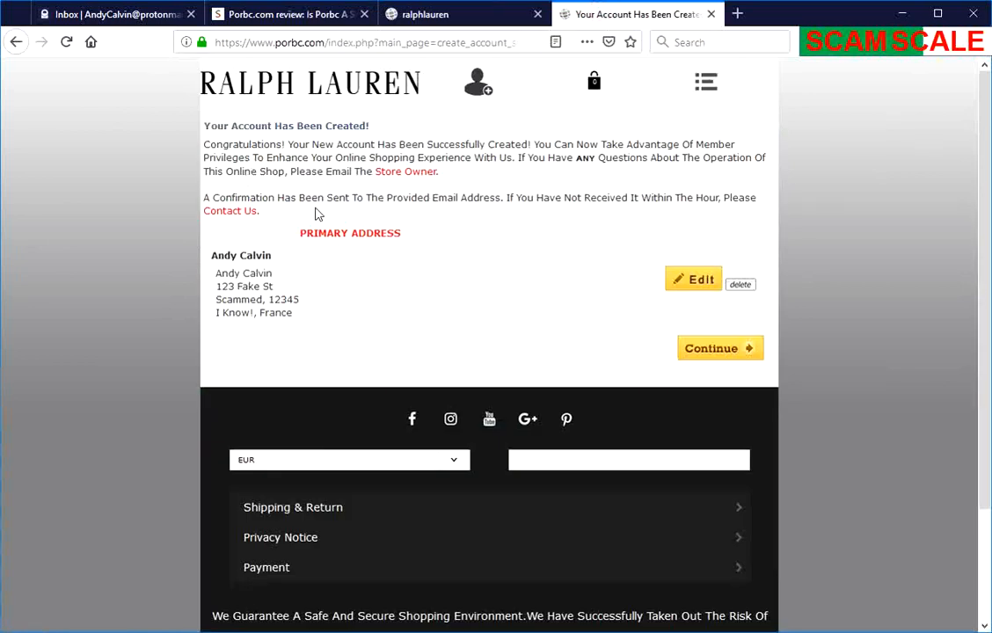
mouse_move(482, 218)
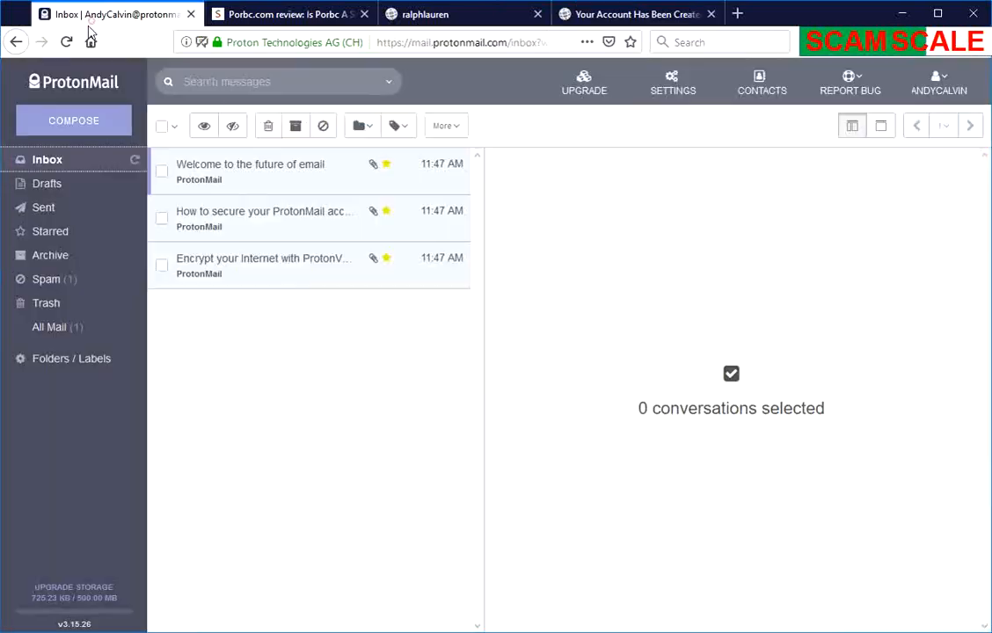
- Open the ralphlauren welcome email in Spam and follow its store-owner contact address
click(46, 278)
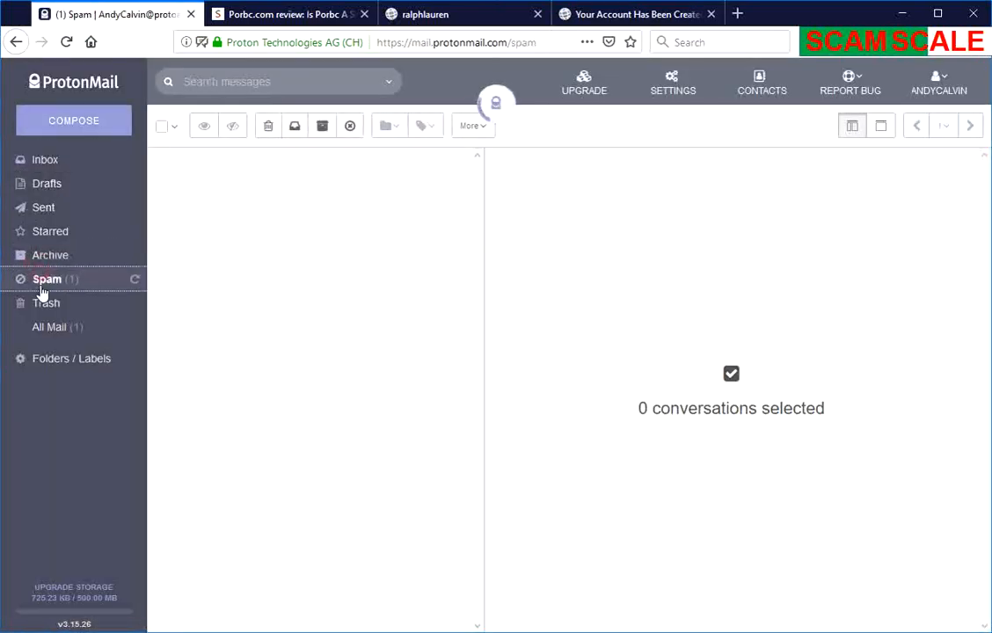
click(46, 278)
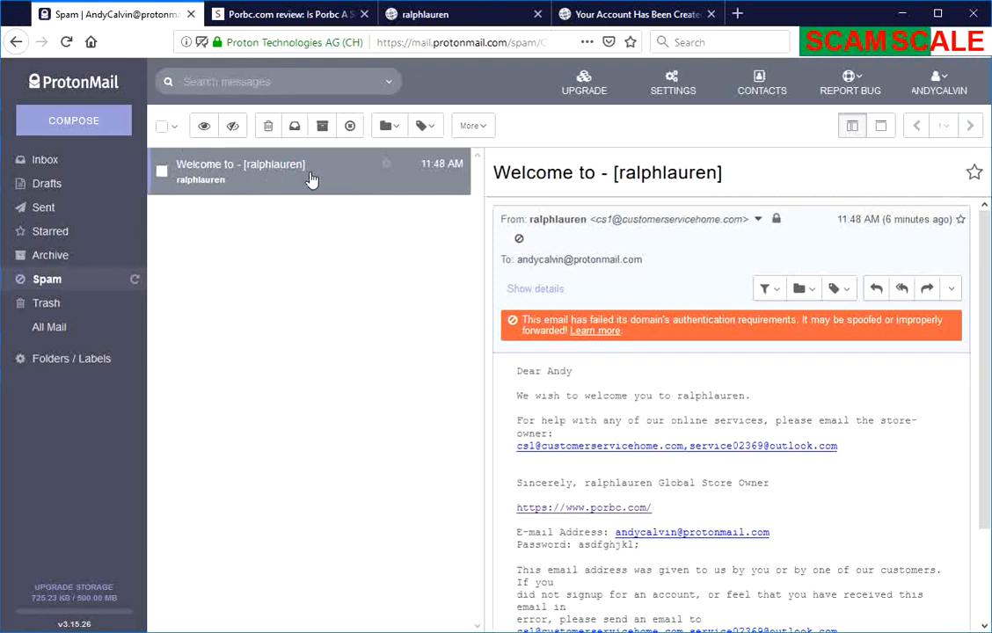
scroll(down, 3)
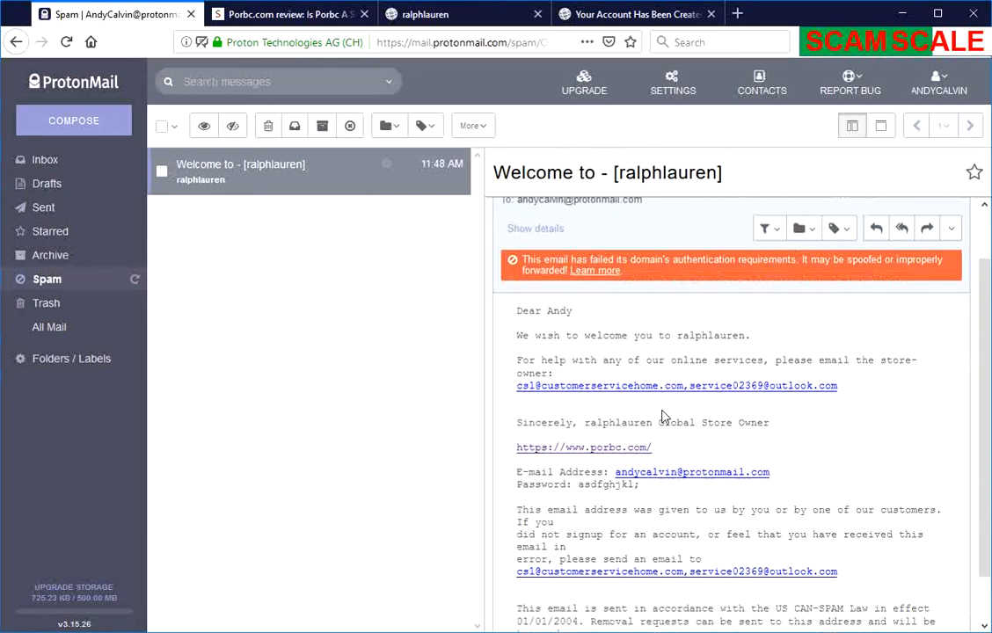
scroll(up, 3)
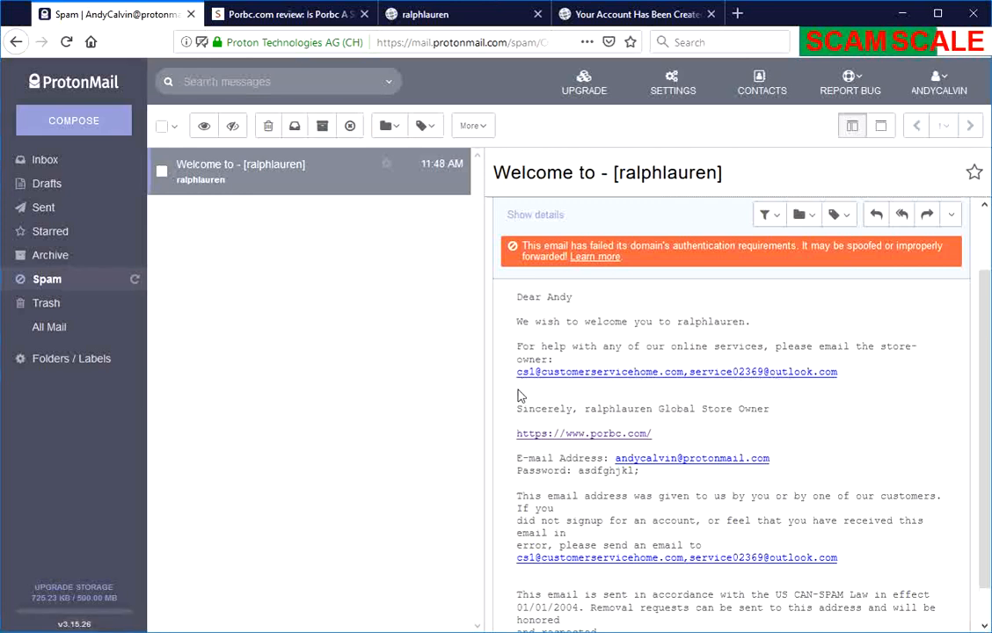
mouse_move(531, 380)
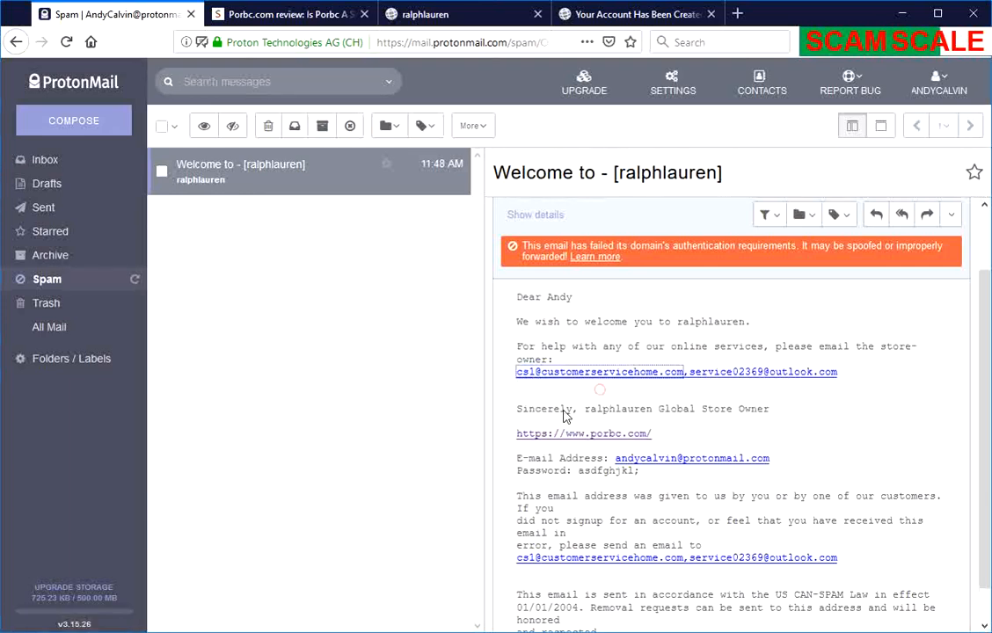
click(841, 14)
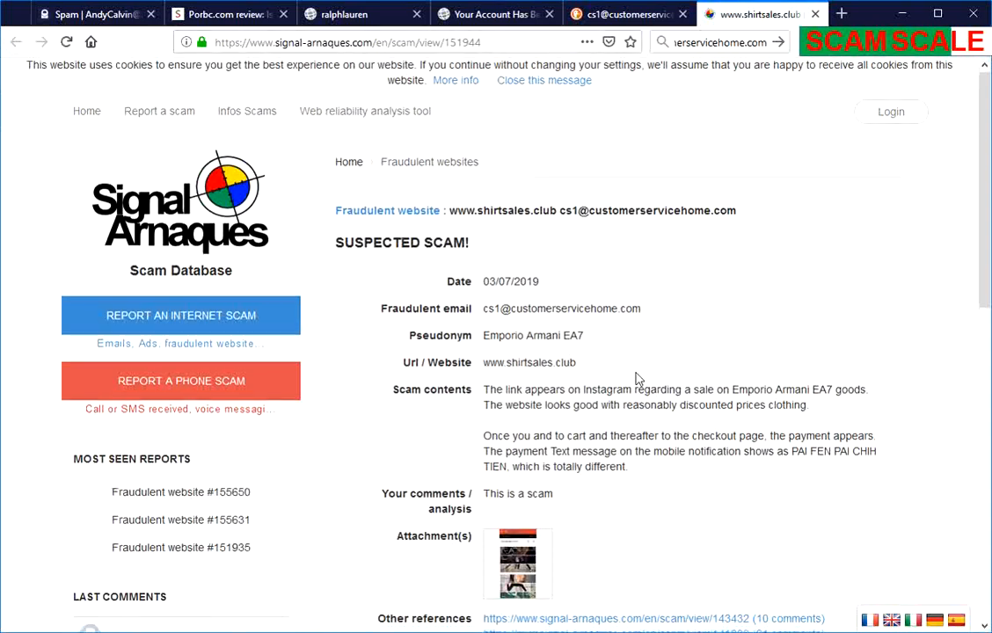
scroll(down, 3)
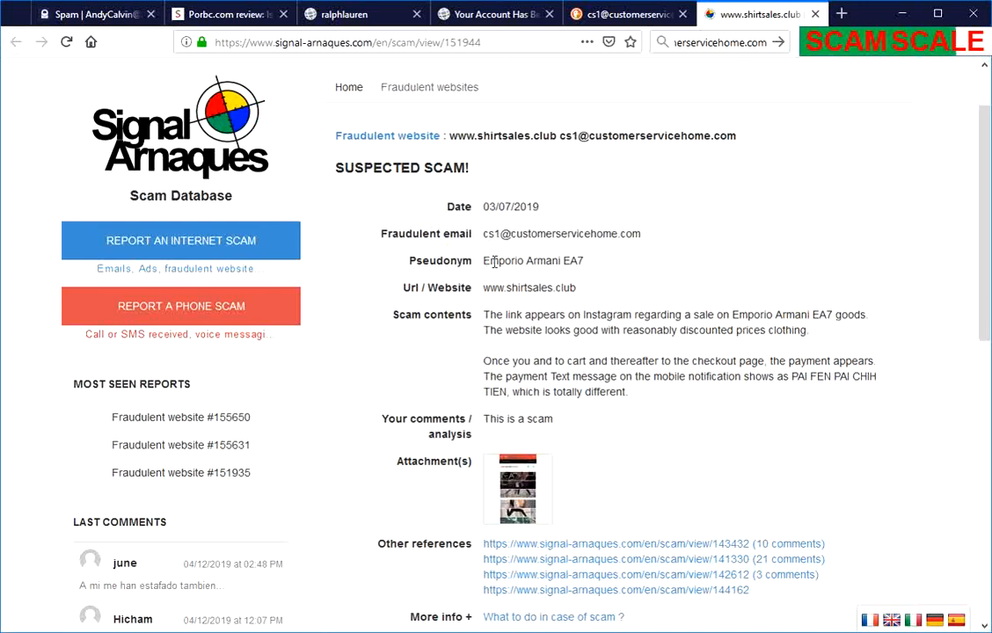
mouse_move(470, 120)
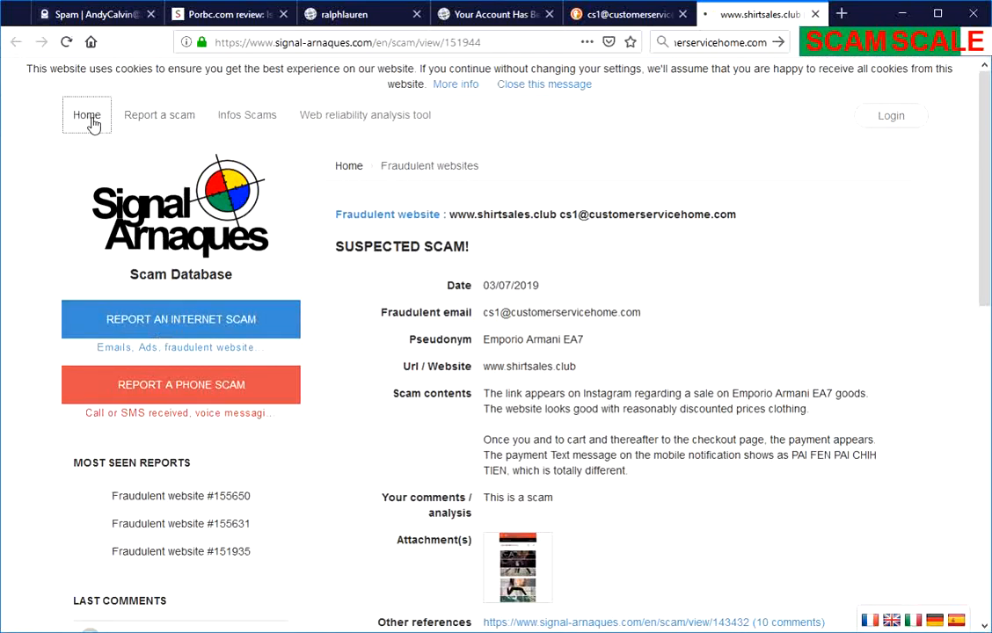
click(87, 117)
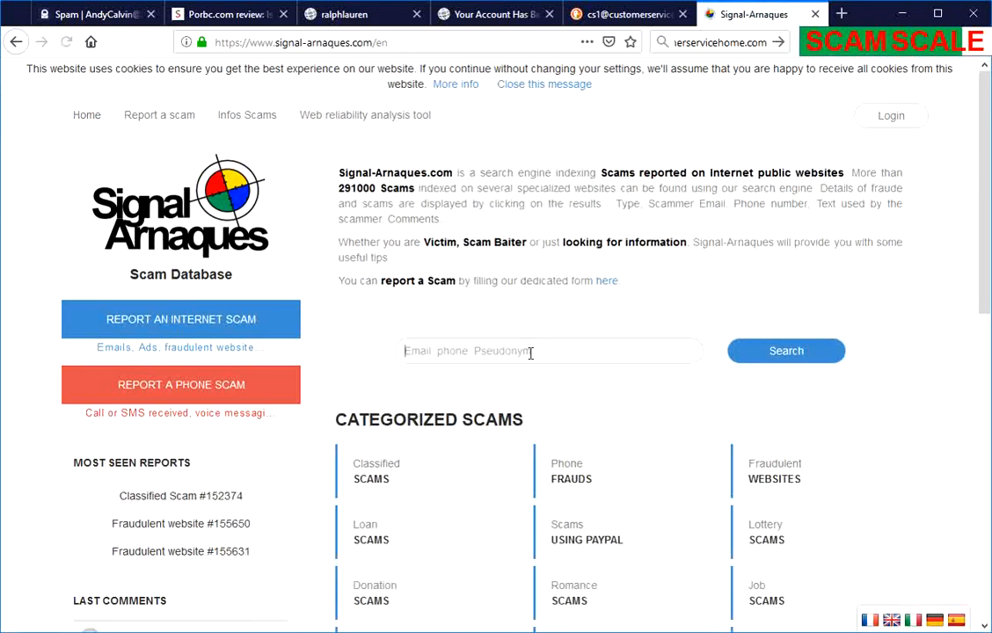
click(785, 352)
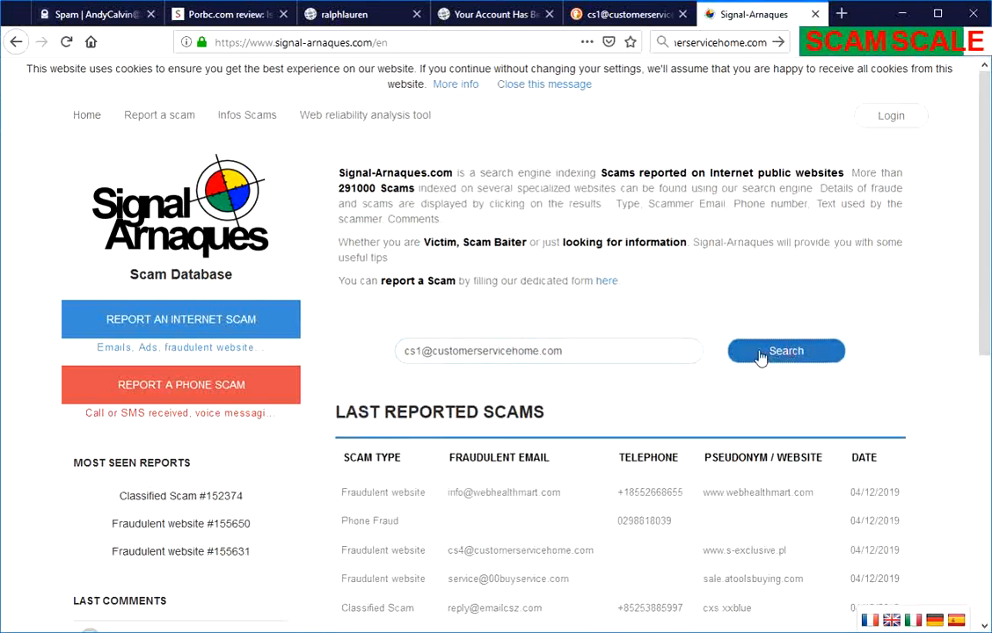
click(785, 352)
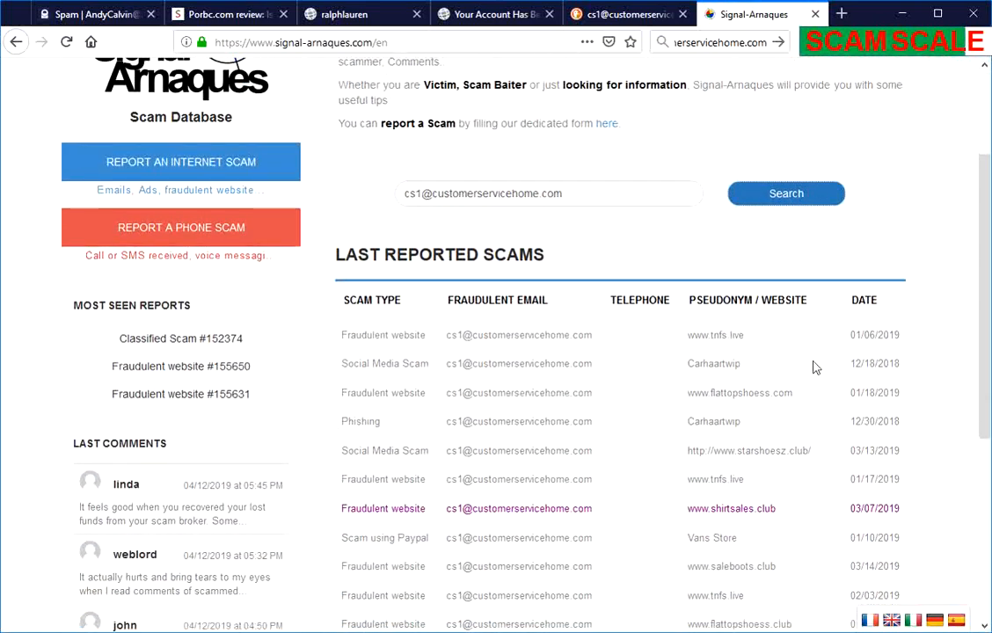
scroll(down, 3)
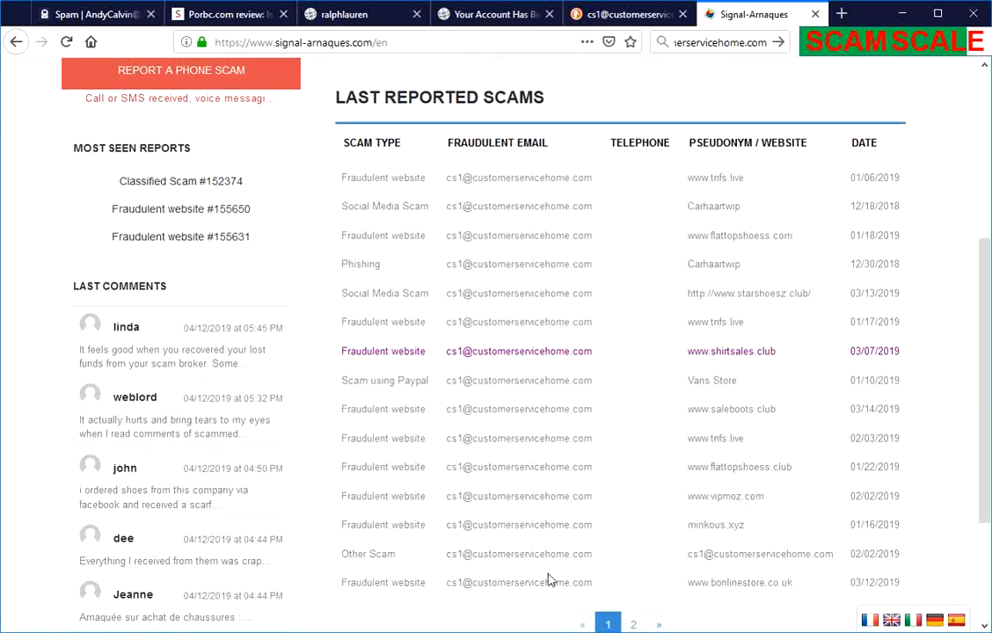
mouse_move(715, 177)
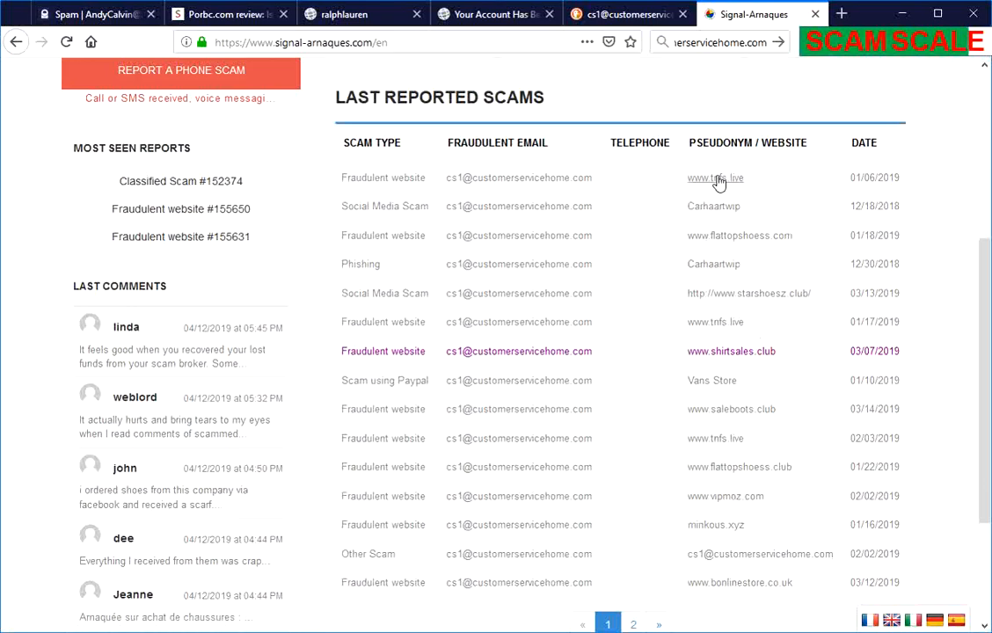
scroll(down, 3)
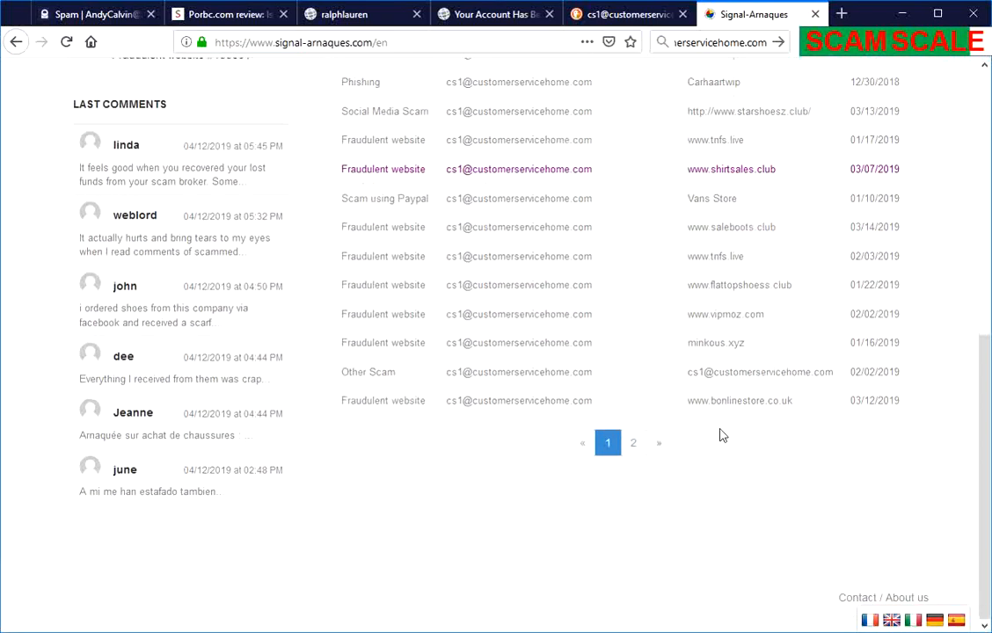
scroll(up, 3)
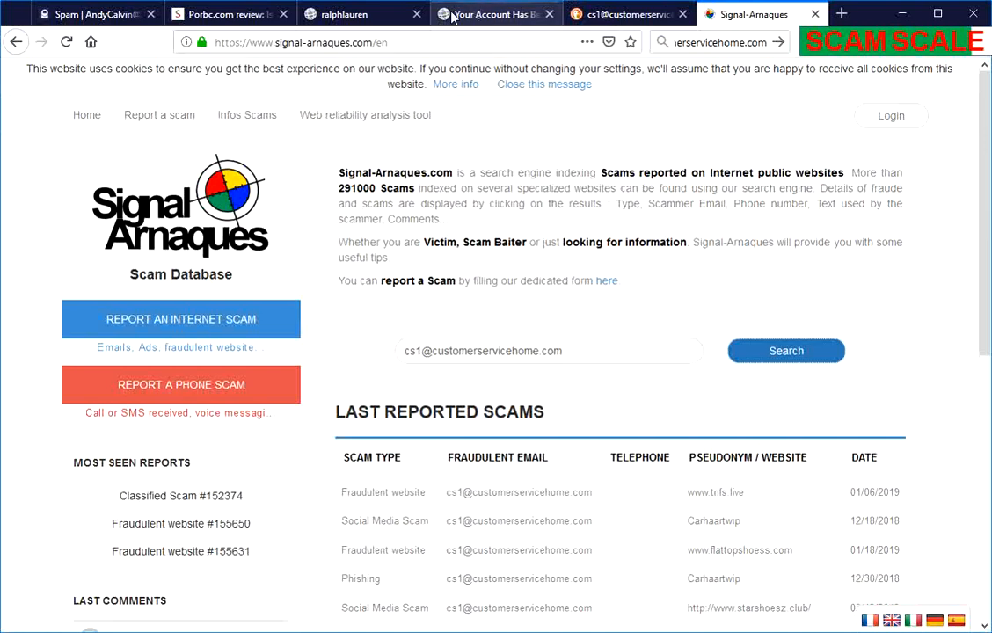
click(360, 14)
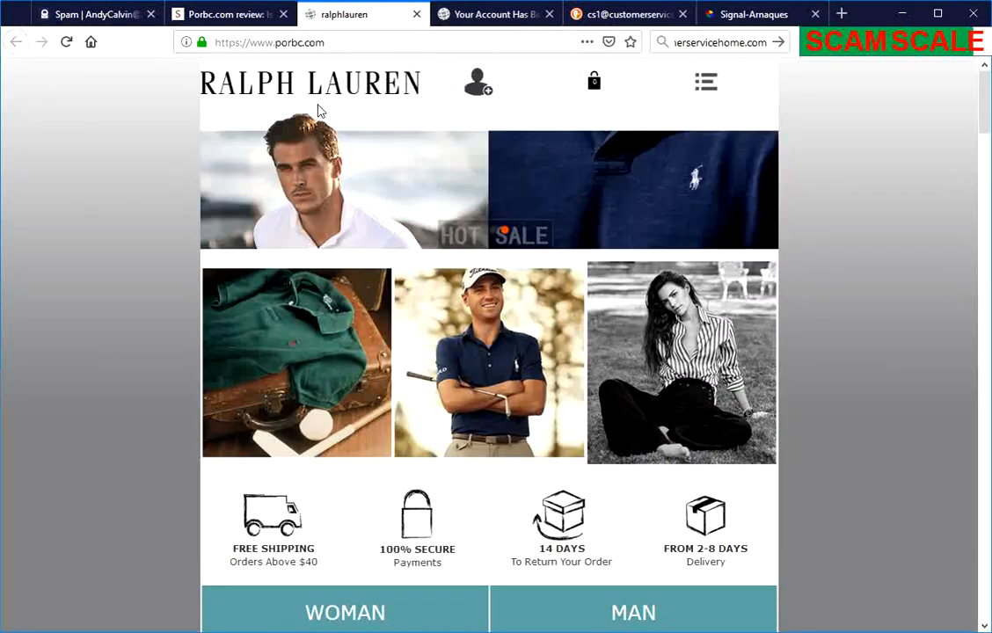
- Scroll over the porbc.com homepage listings, then return to the Porbc review post at its top
scroll(down, 3)
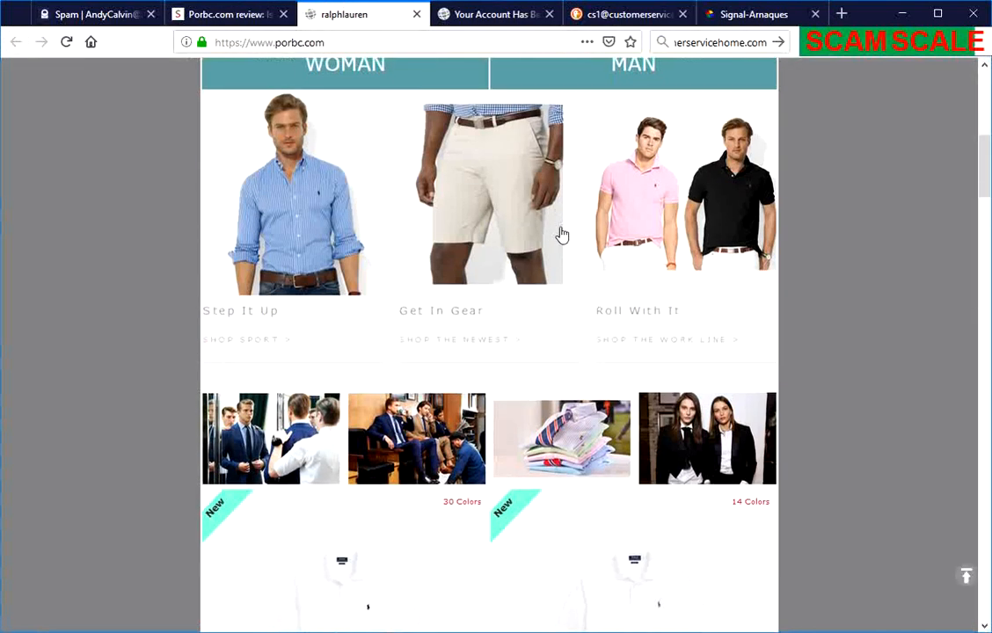
scroll(down, 3)
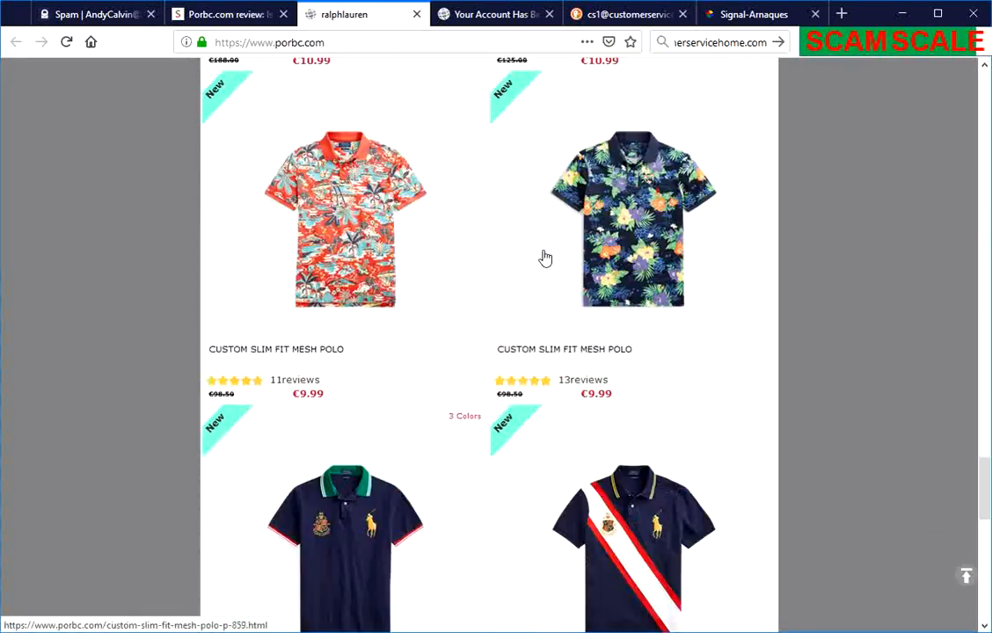
scroll(up, 3)
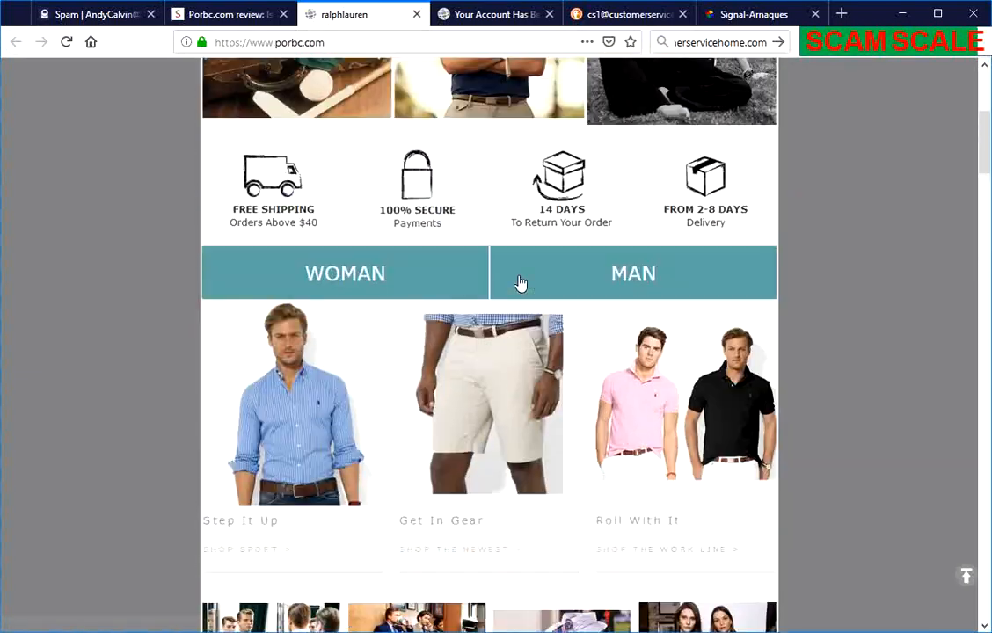
scroll(up, 3)
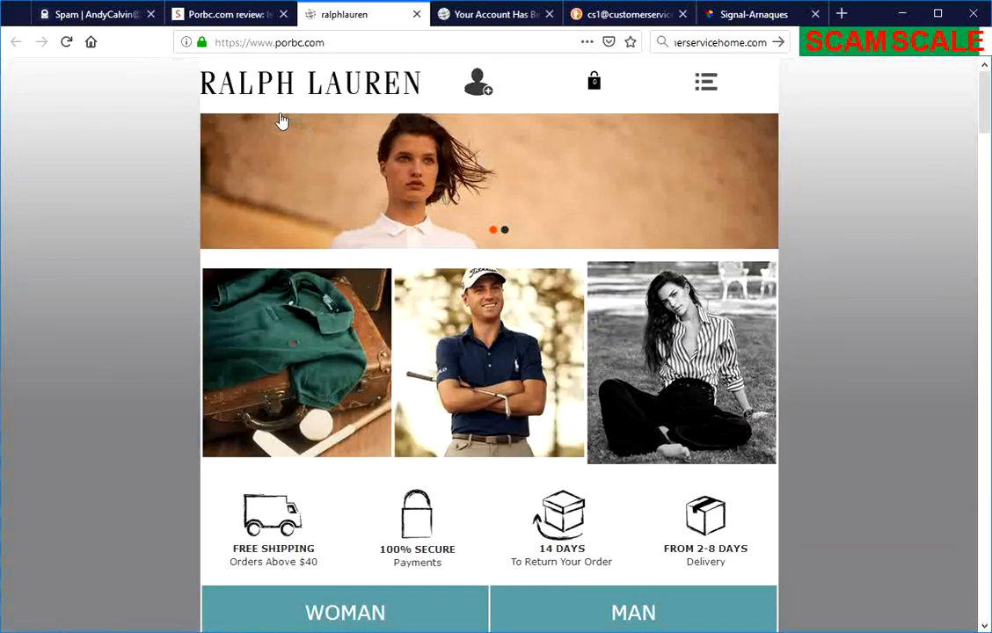
mouse_move(394, 107)
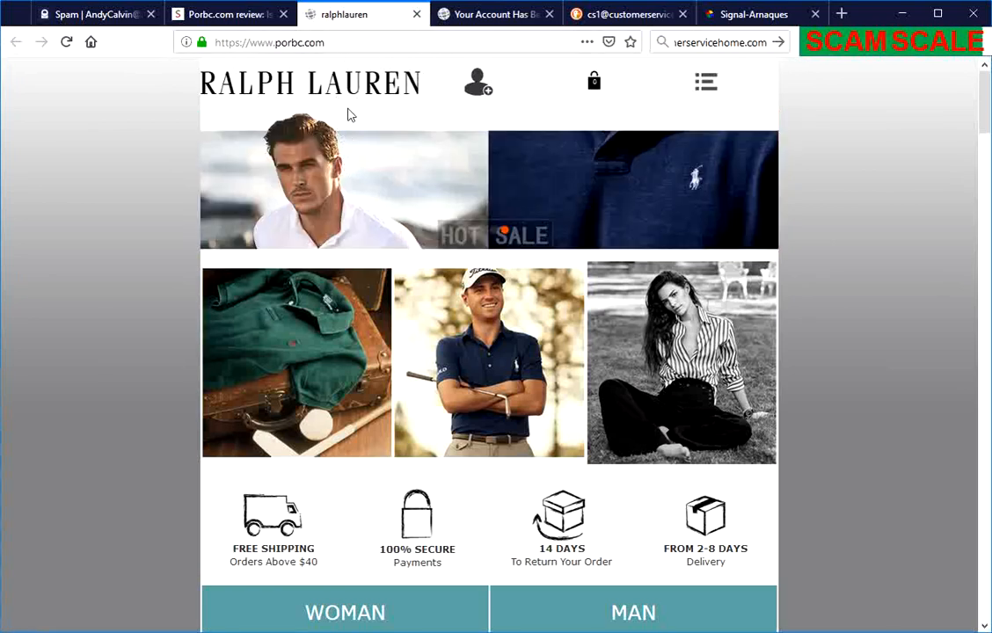
click(228, 14)
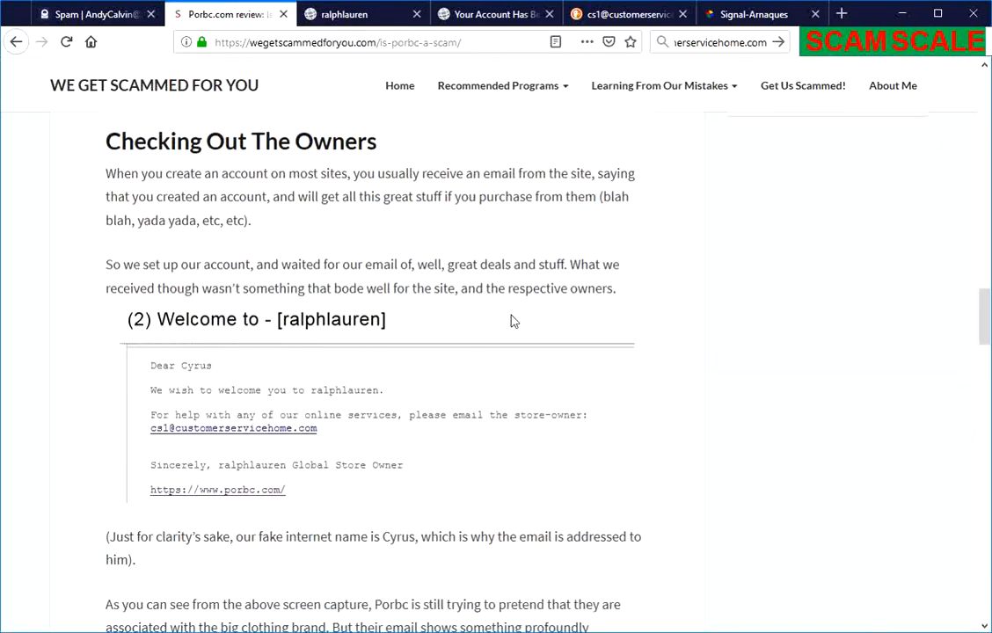
scroll(up, 3)
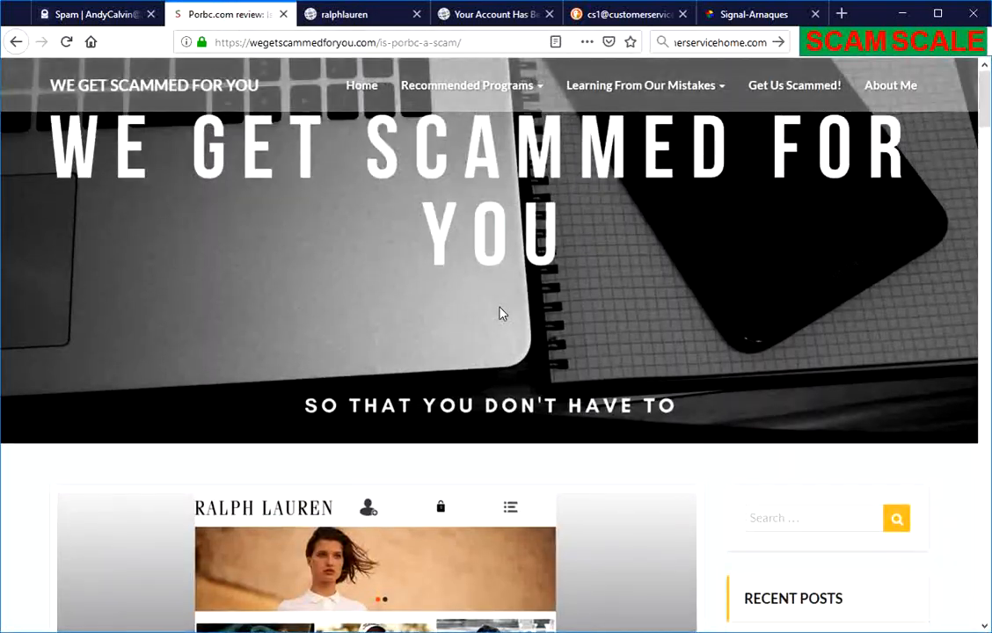